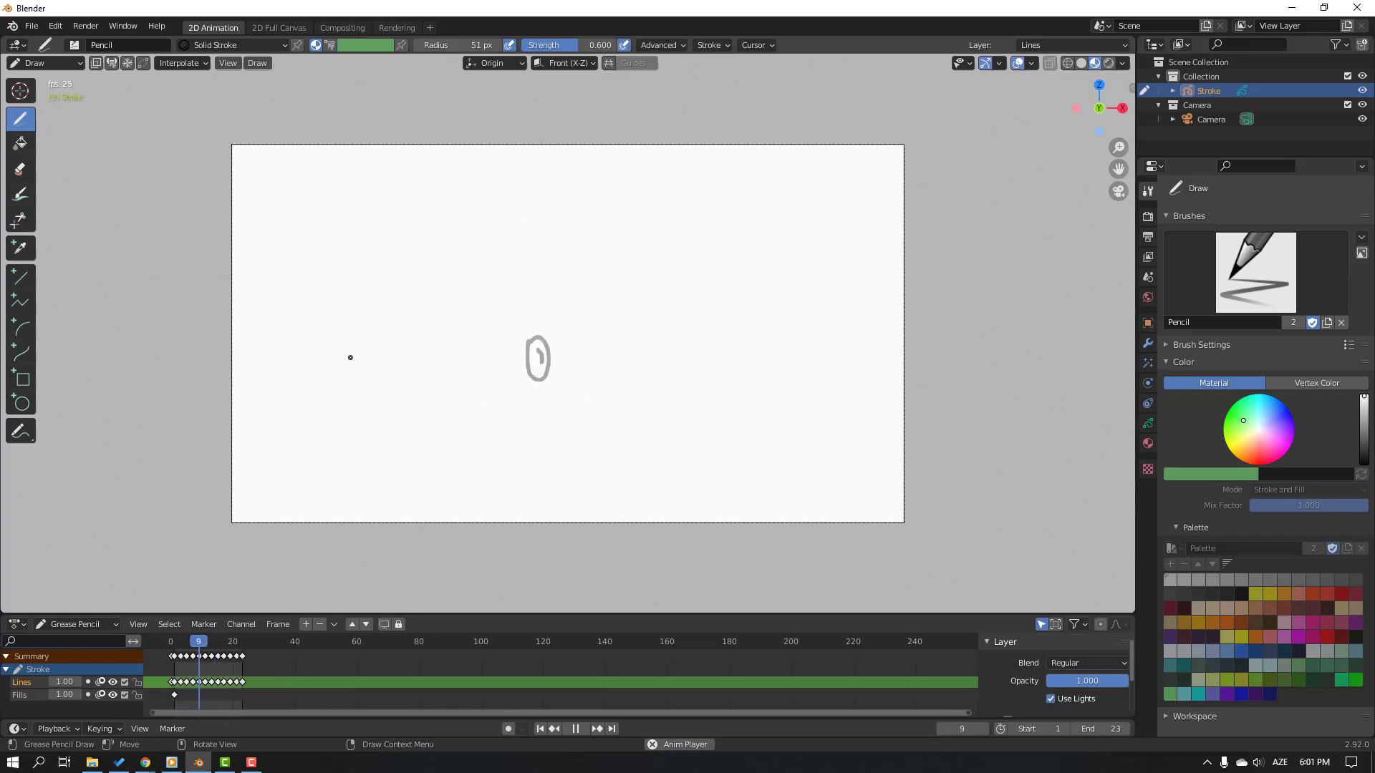
Close the finished animation preview and relaunch Blender to the default-scene splash screen.
click(574, 729)
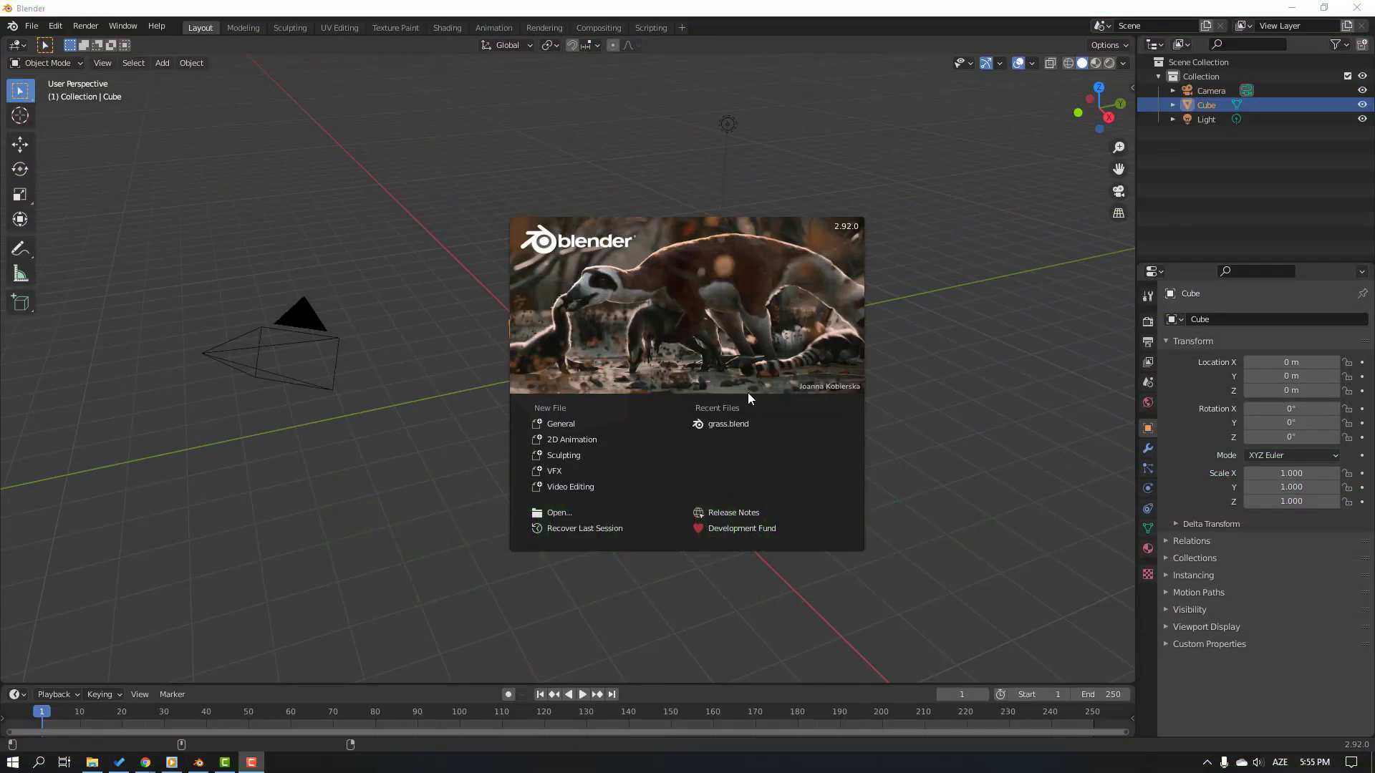
mouse_move(571, 439)
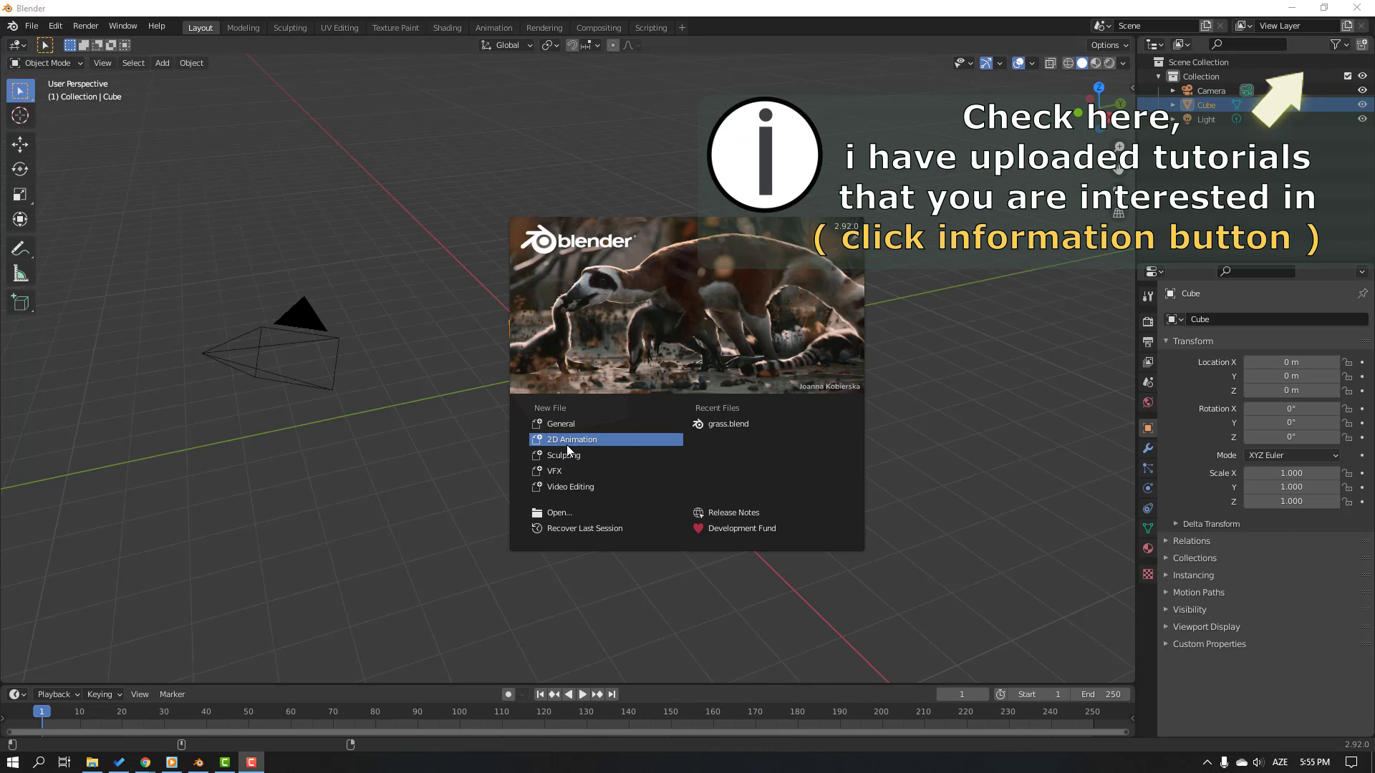
Start a 2D Animation file and raise the Draw brush radius to 51 px.
click(571, 439)
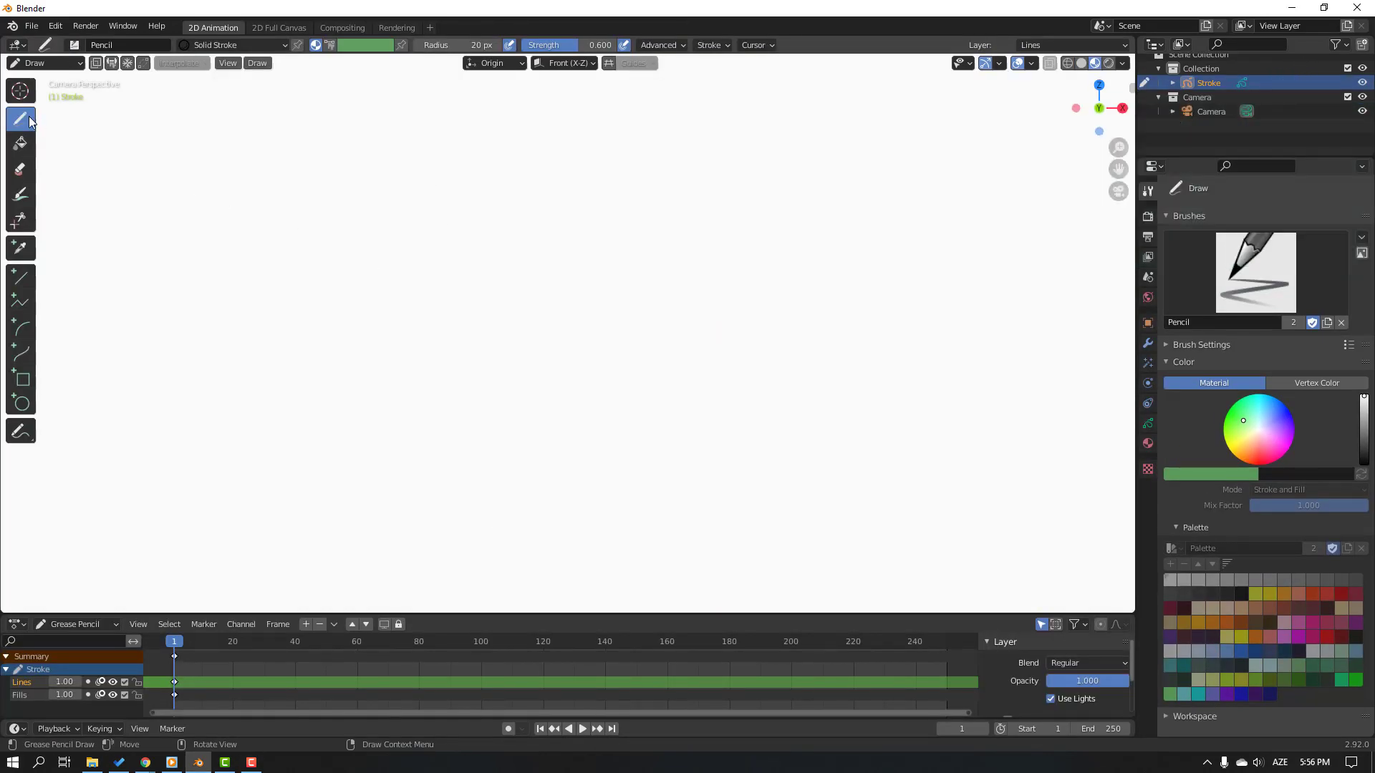
mouse_move(20, 118)
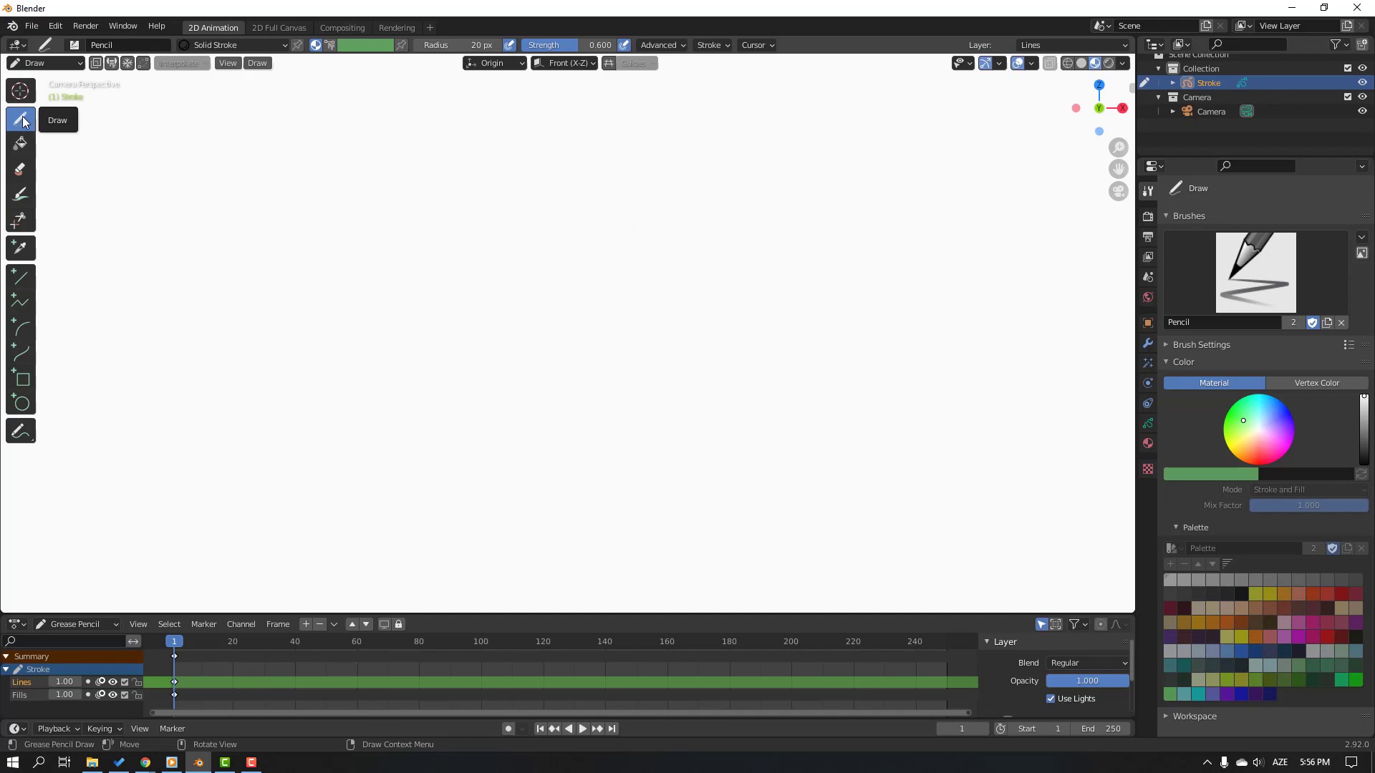
click(710, 44)
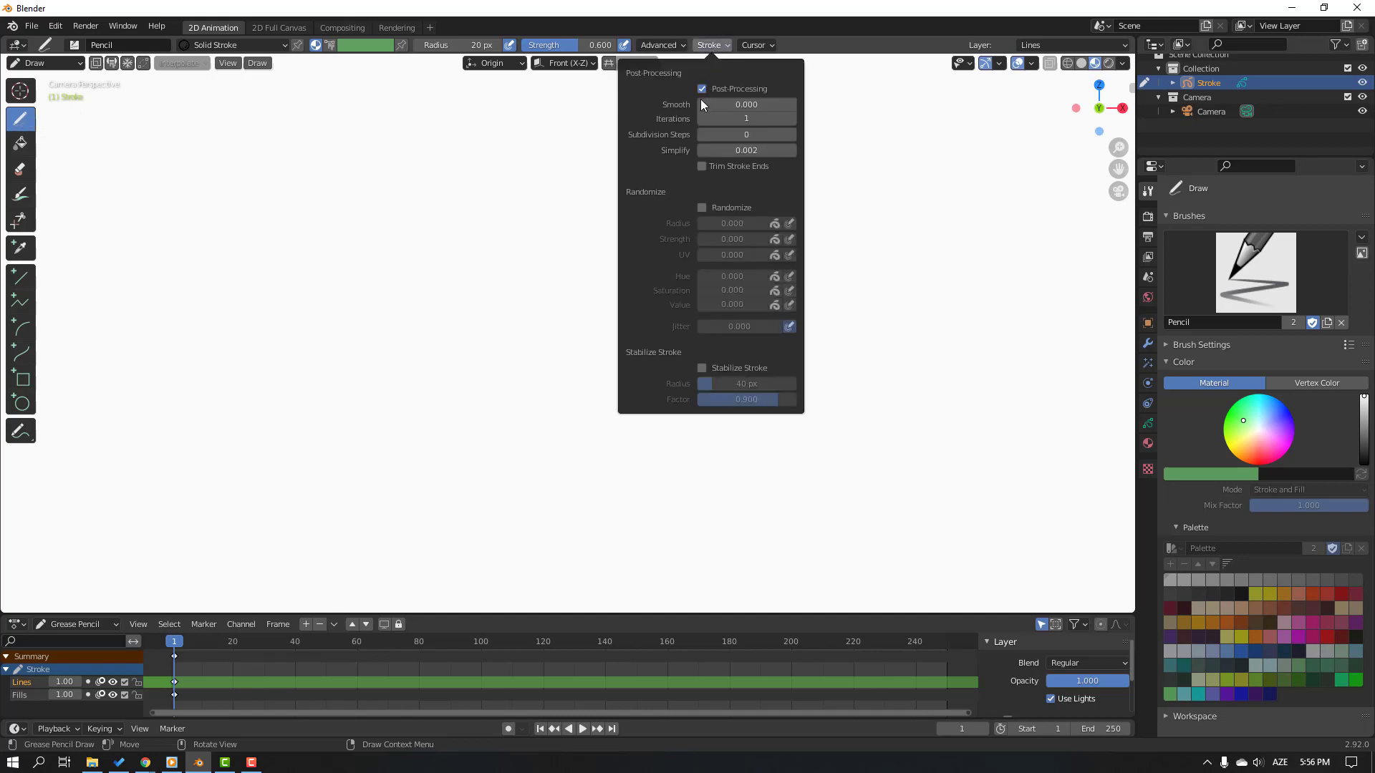
click(747, 104)
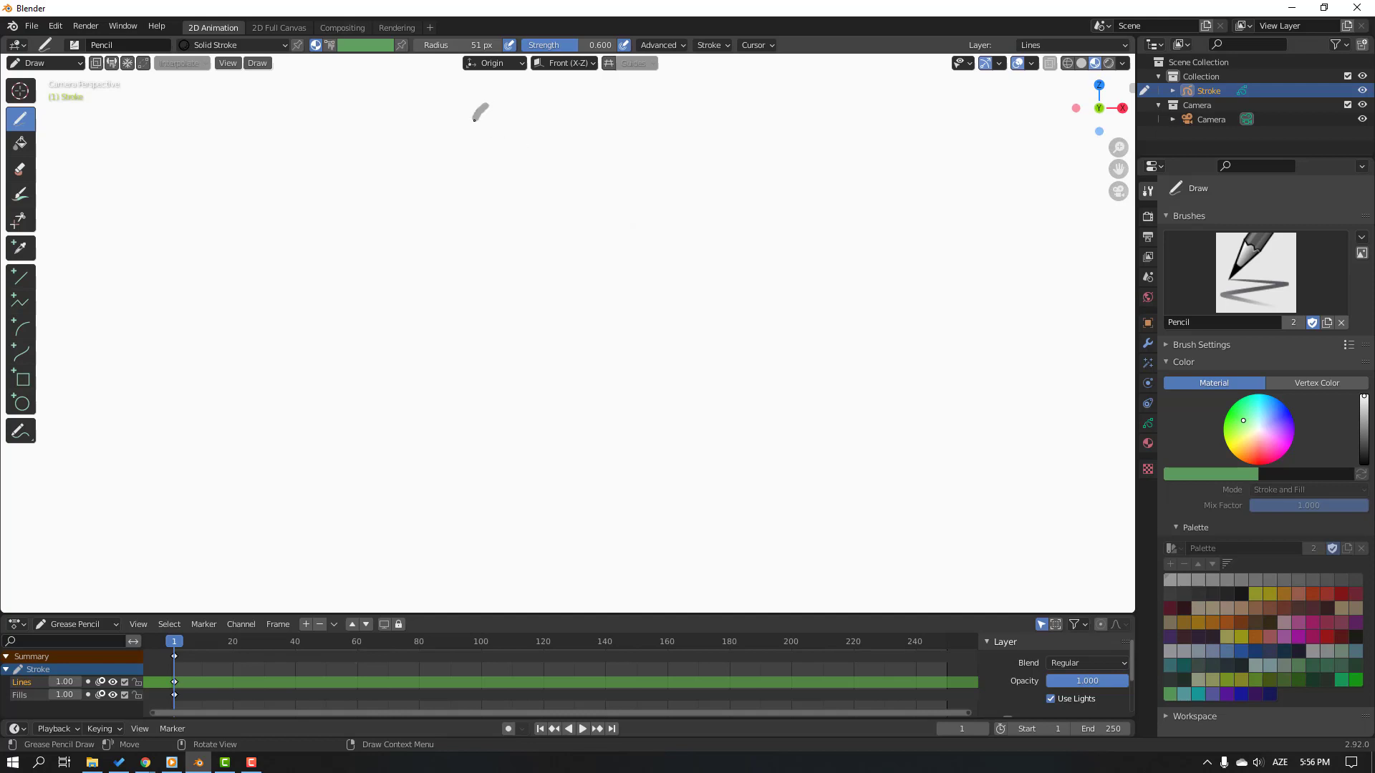
Draw the round ball near the top on frame 1, then lower on frames 3 and 5.
drag(478, 114, 548, 158)
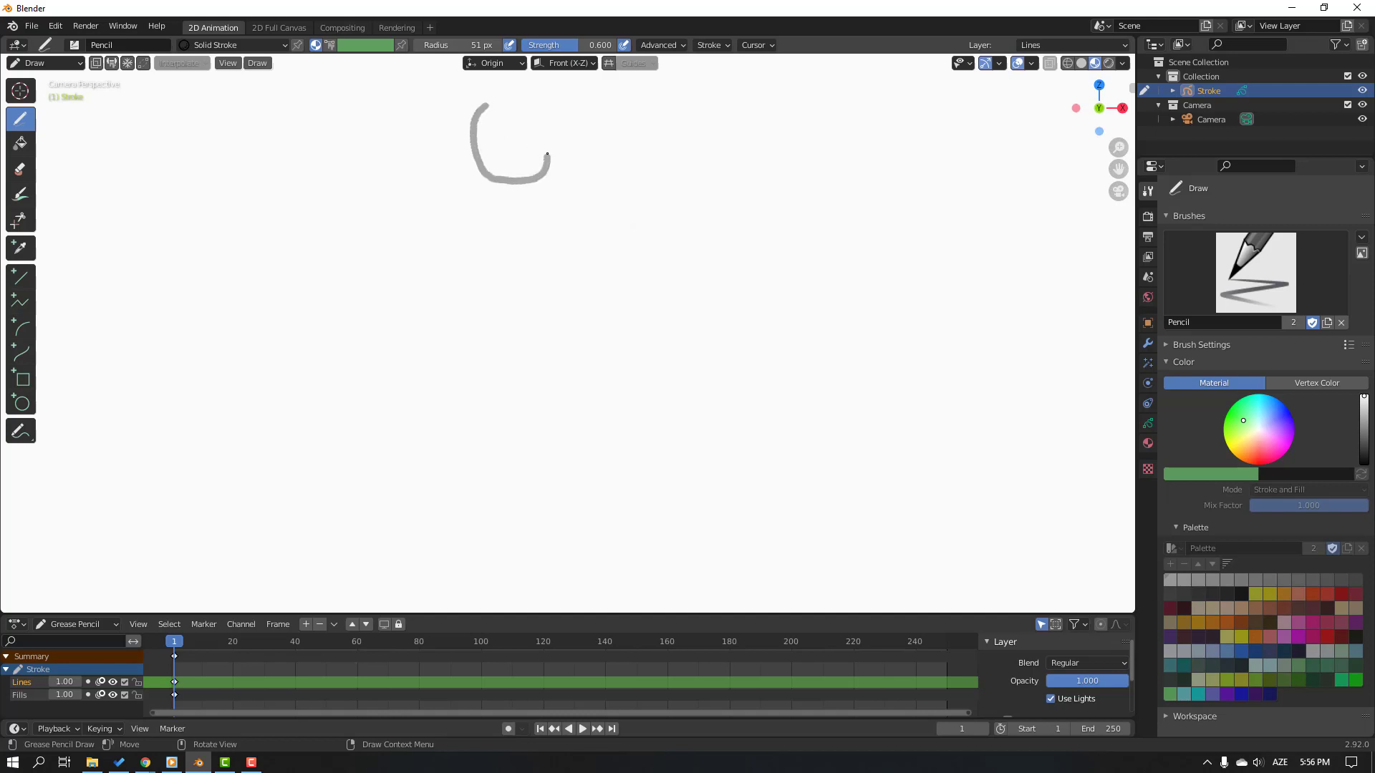
drag(548, 157, 487, 109)
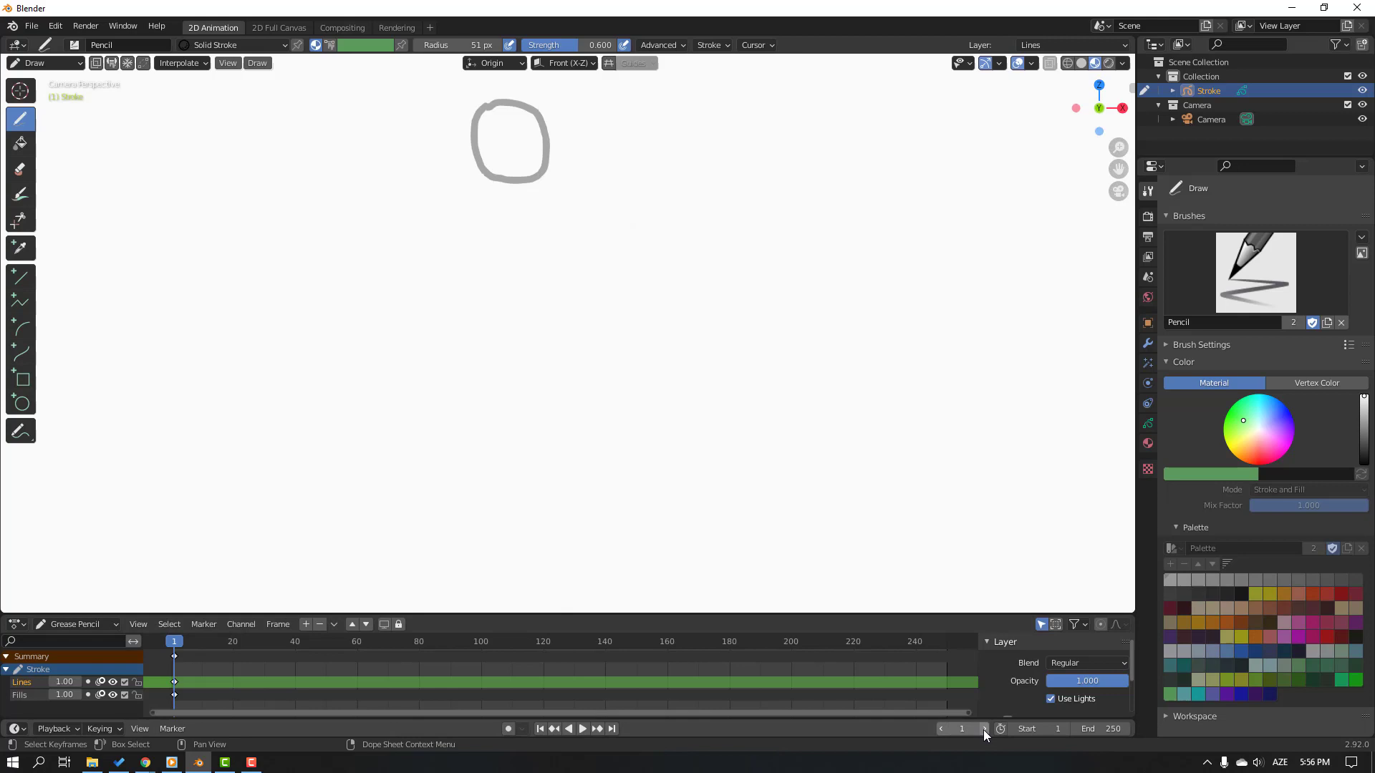
click(984, 729)
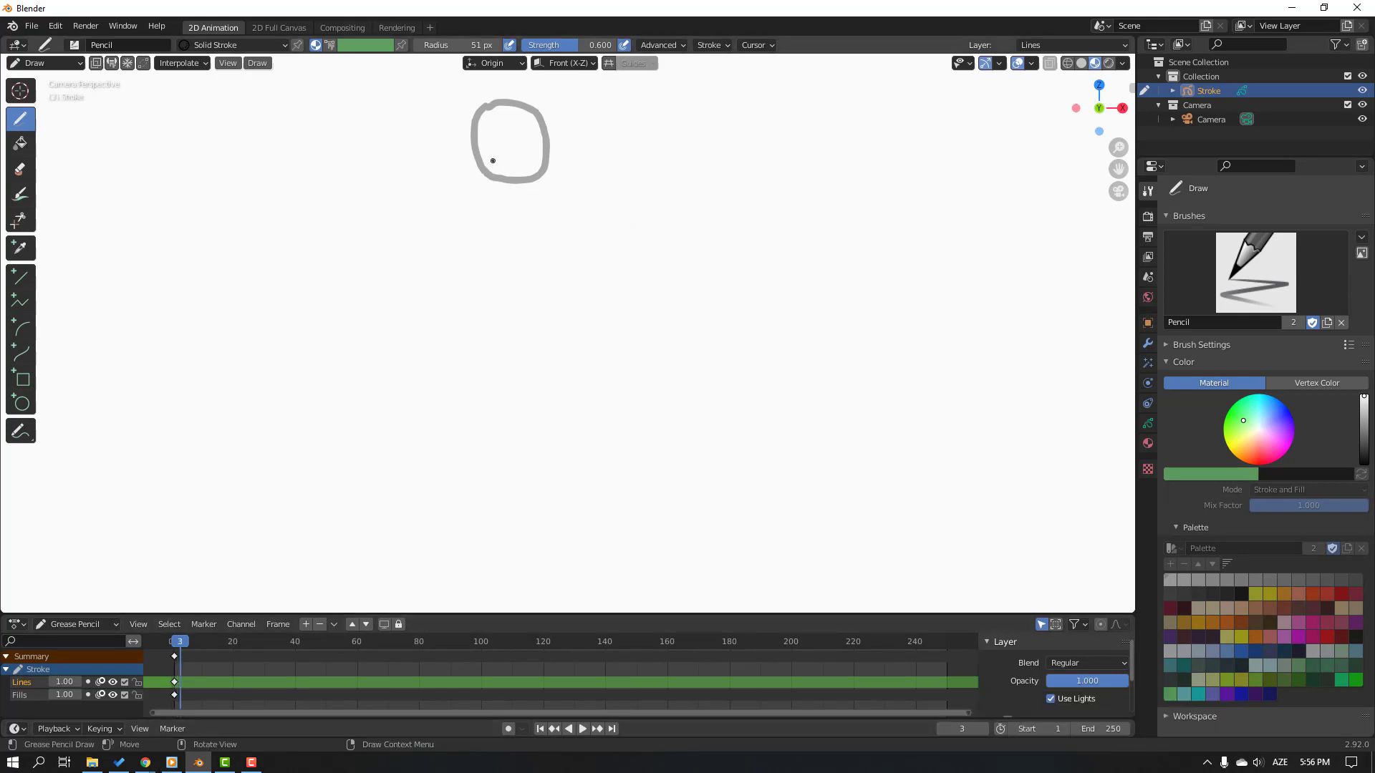
drag(491, 160, 492, 235)
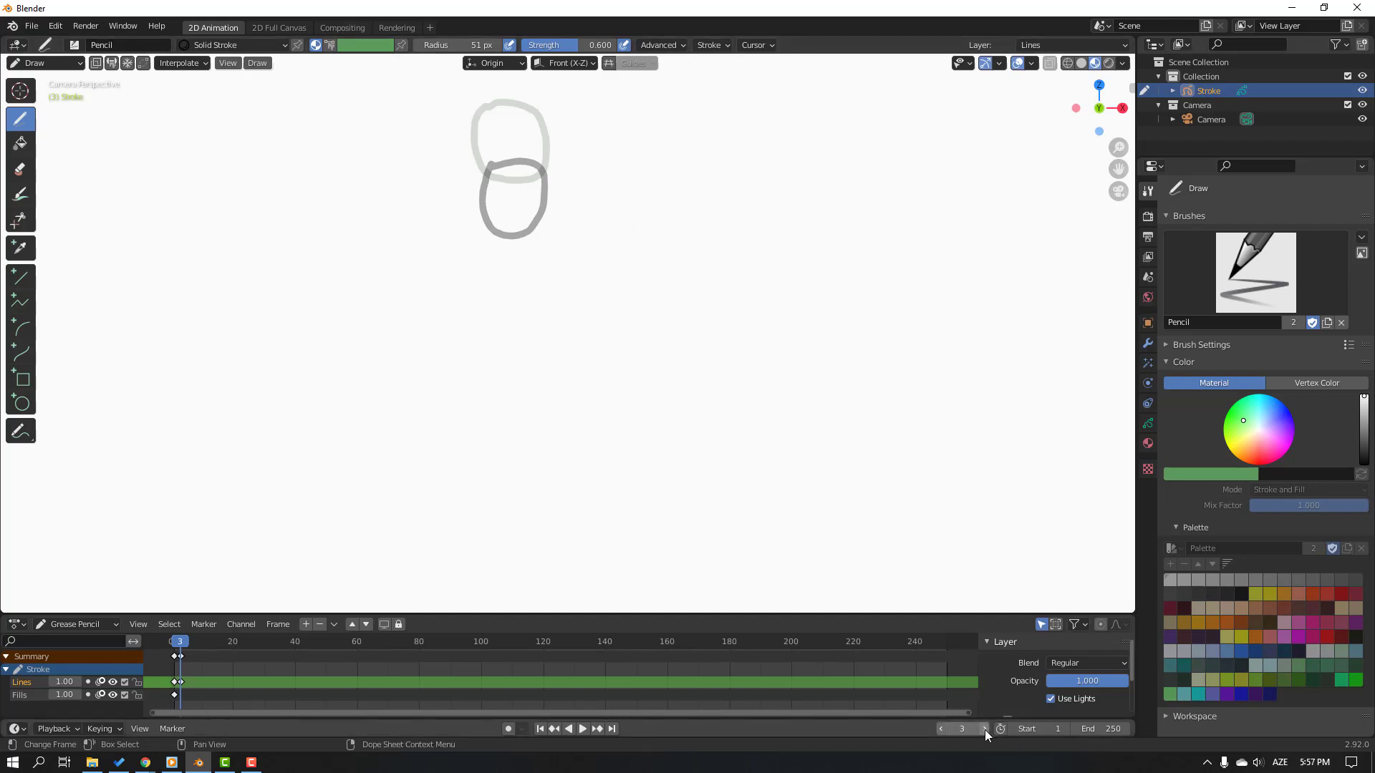
click(984, 729)
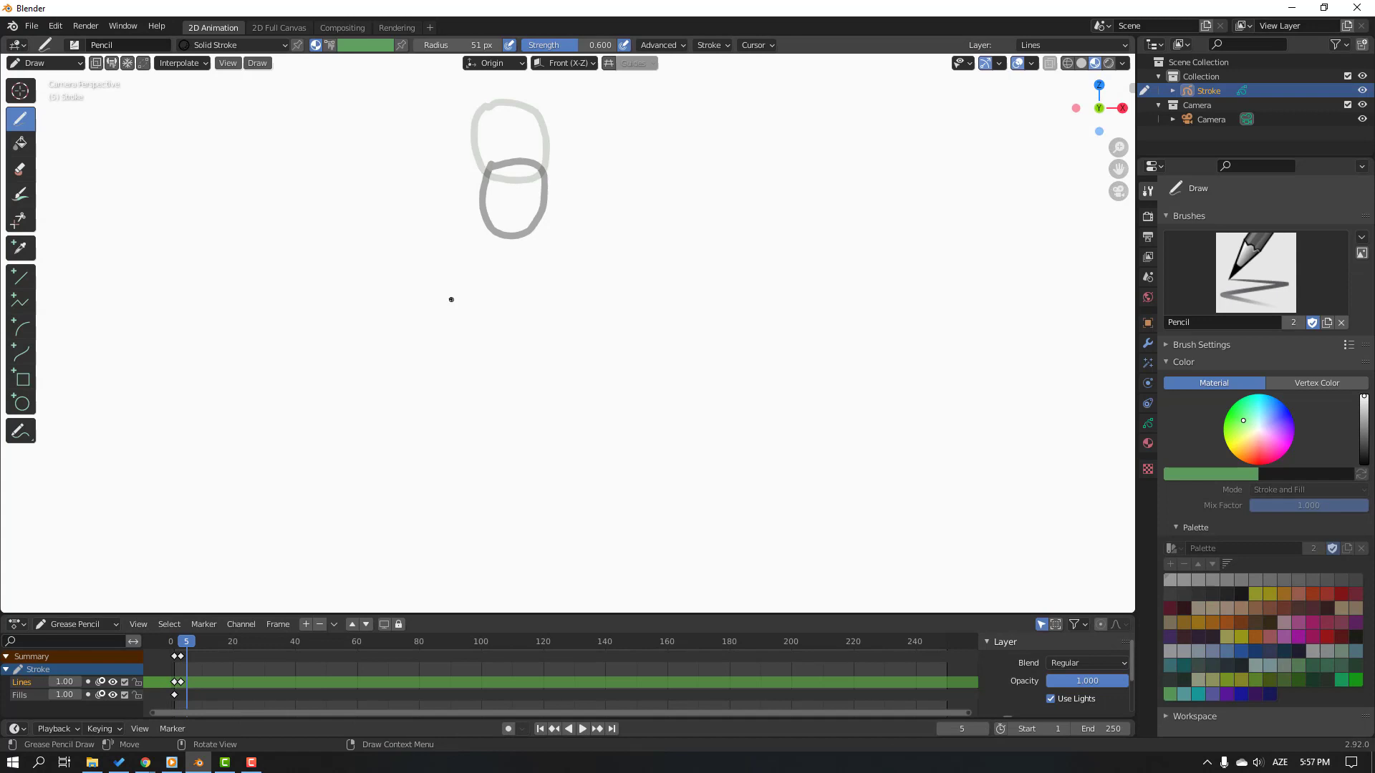
drag(491, 217, 491, 245)
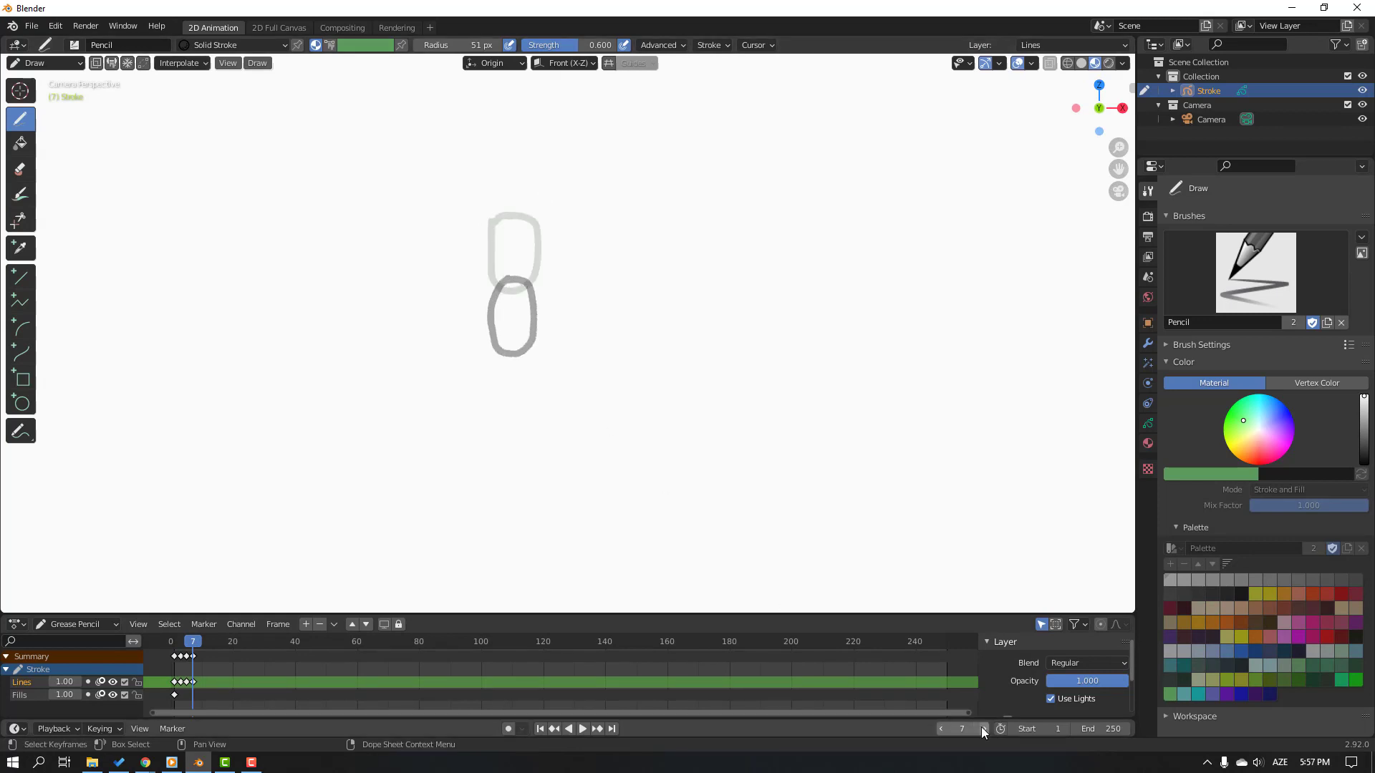
click(984, 729)
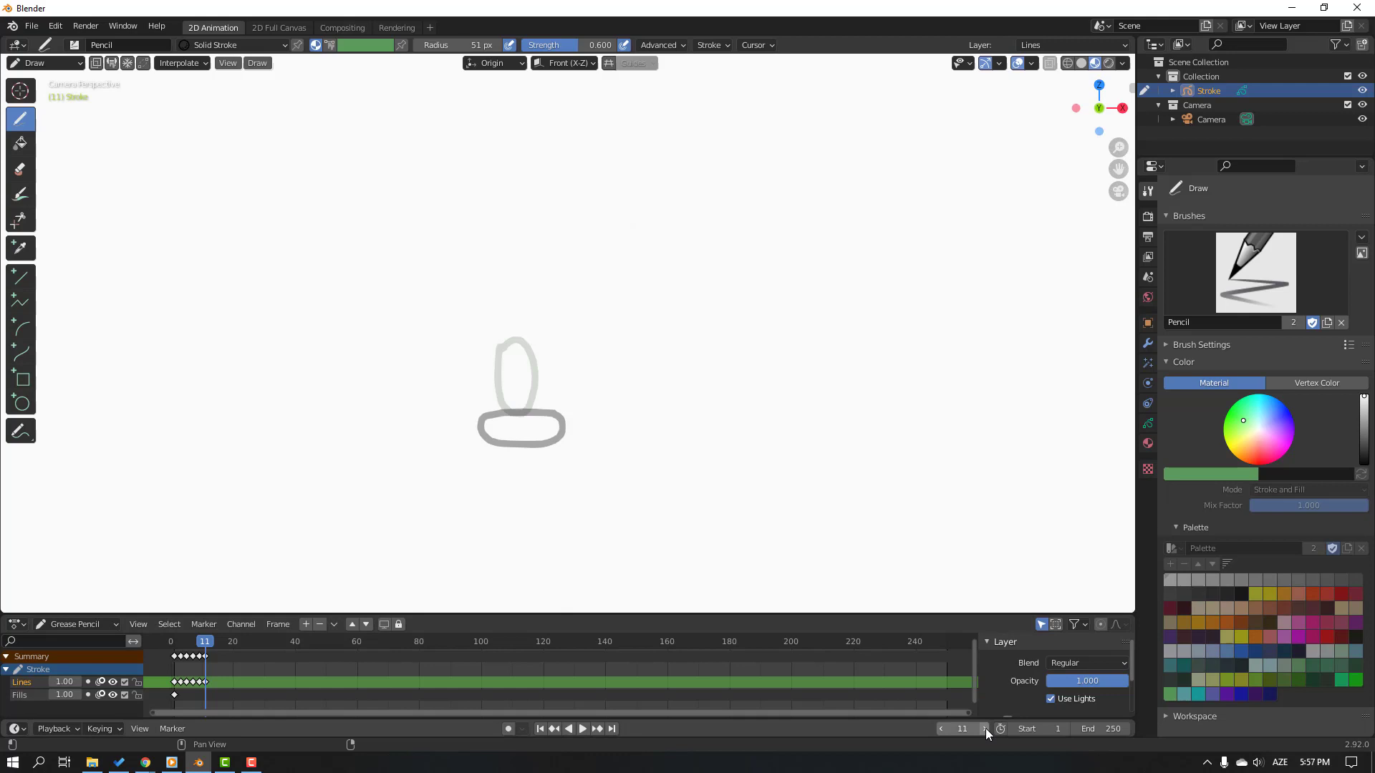
Draw the rising ball on frames 19, 21 and 23, ending near the top.
click(985, 729)
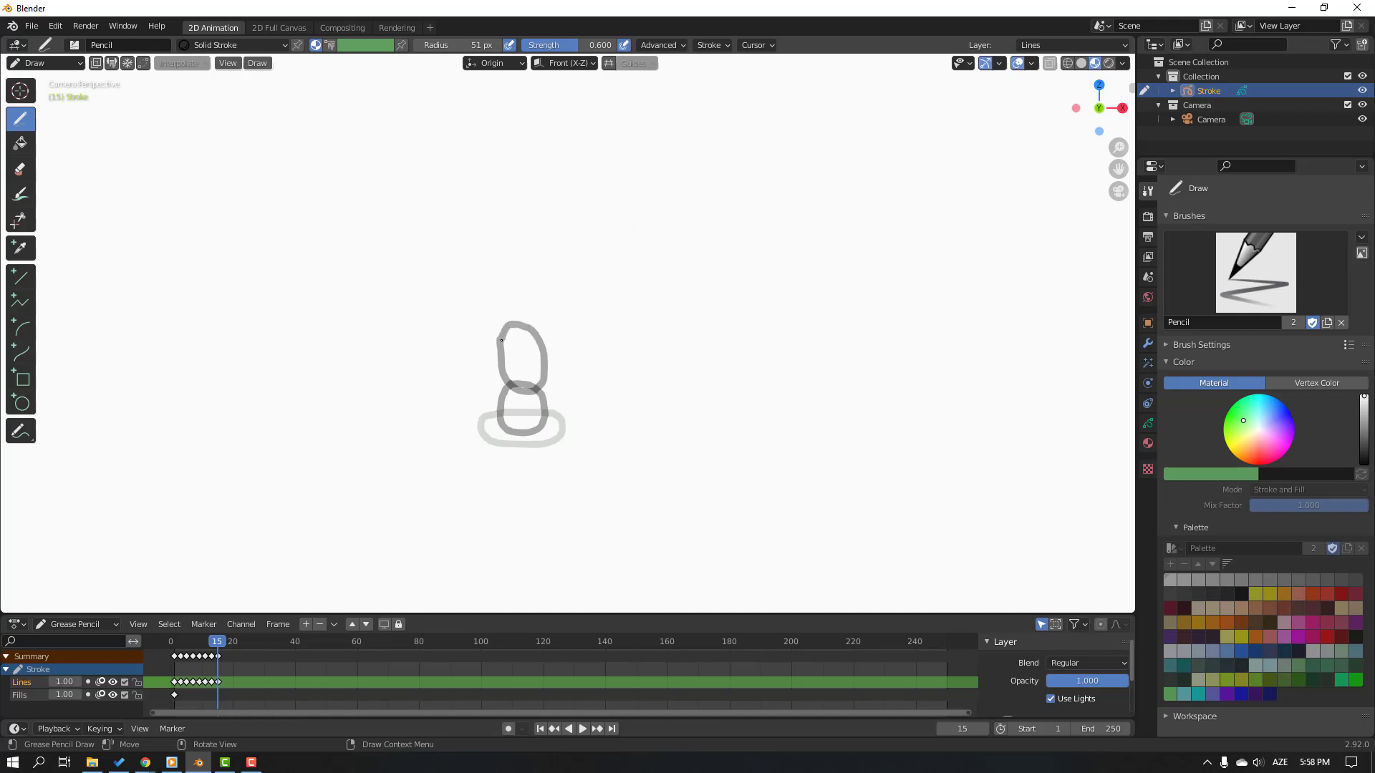
click(180, 62)
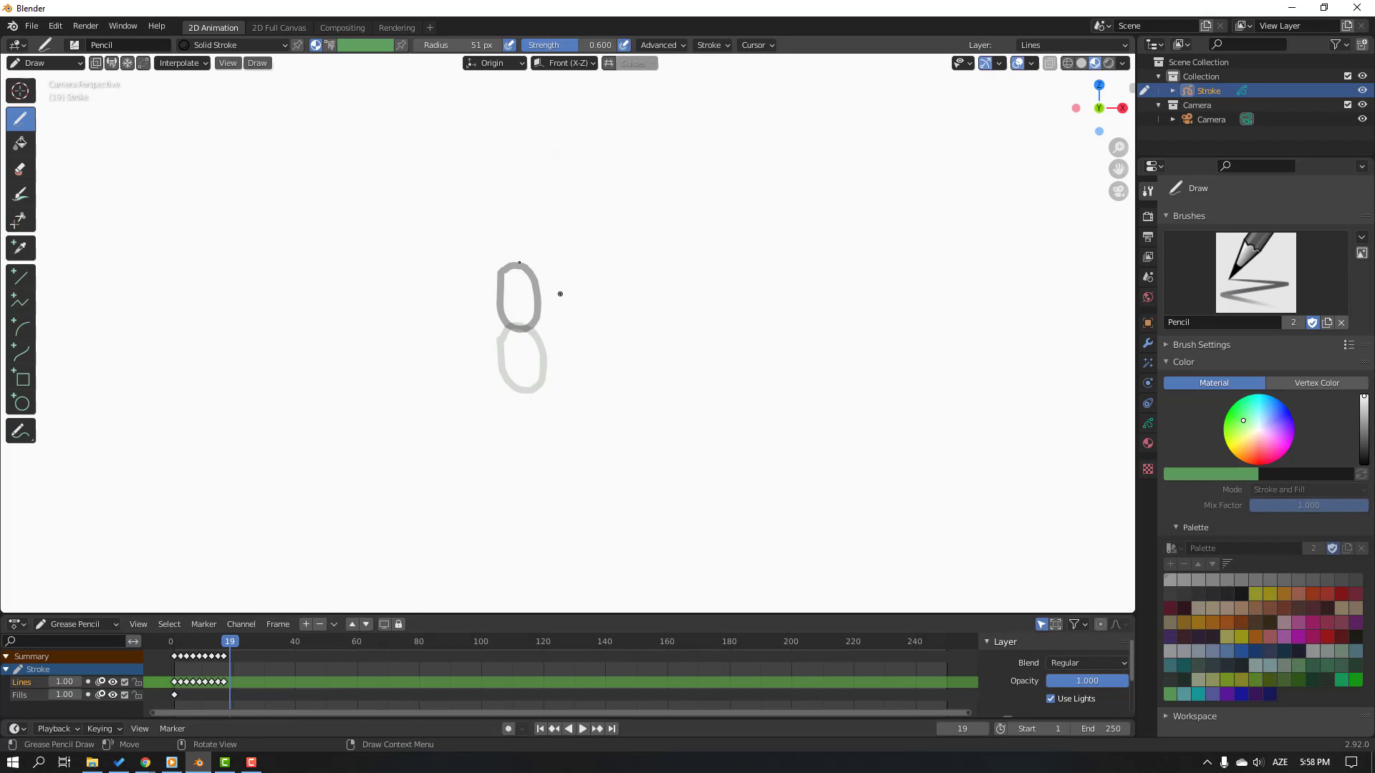
drag(520, 261, 497, 208)
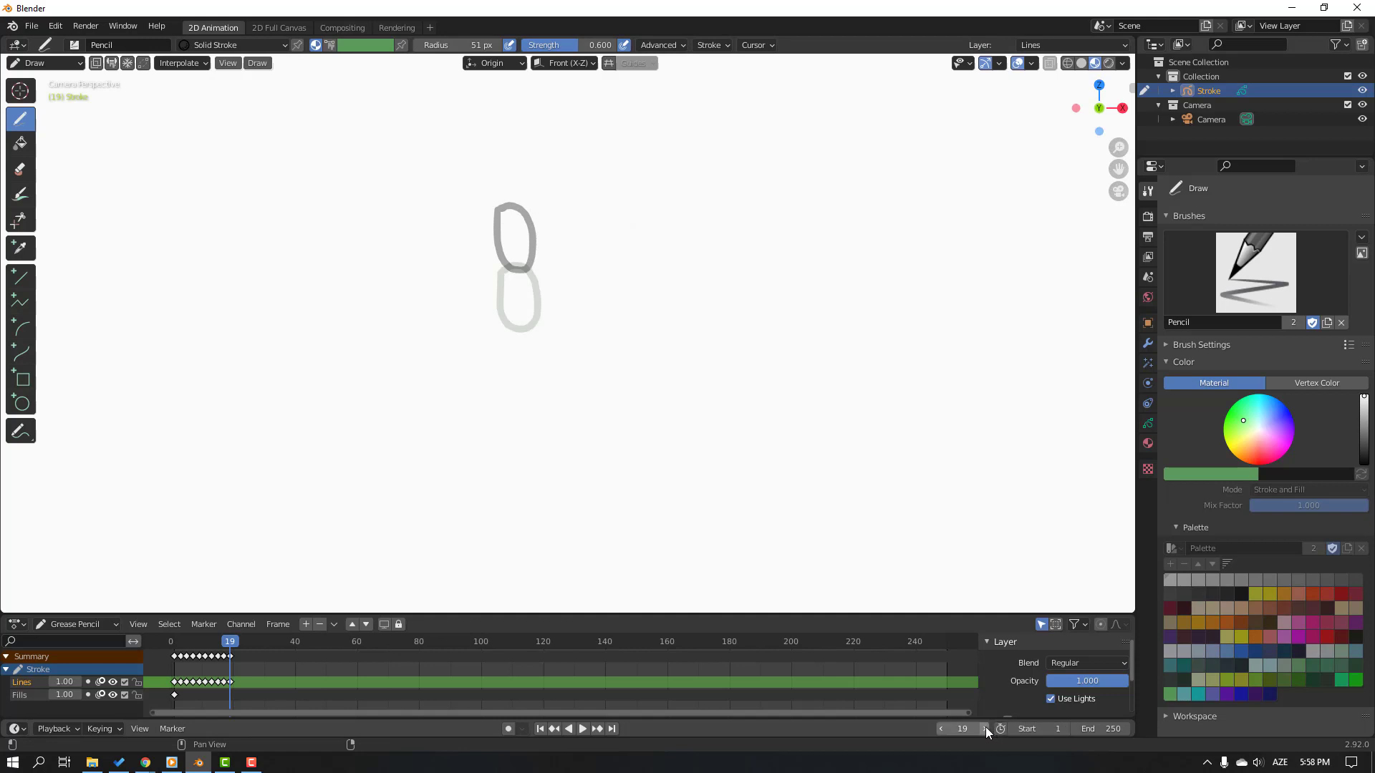
click(984, 729)
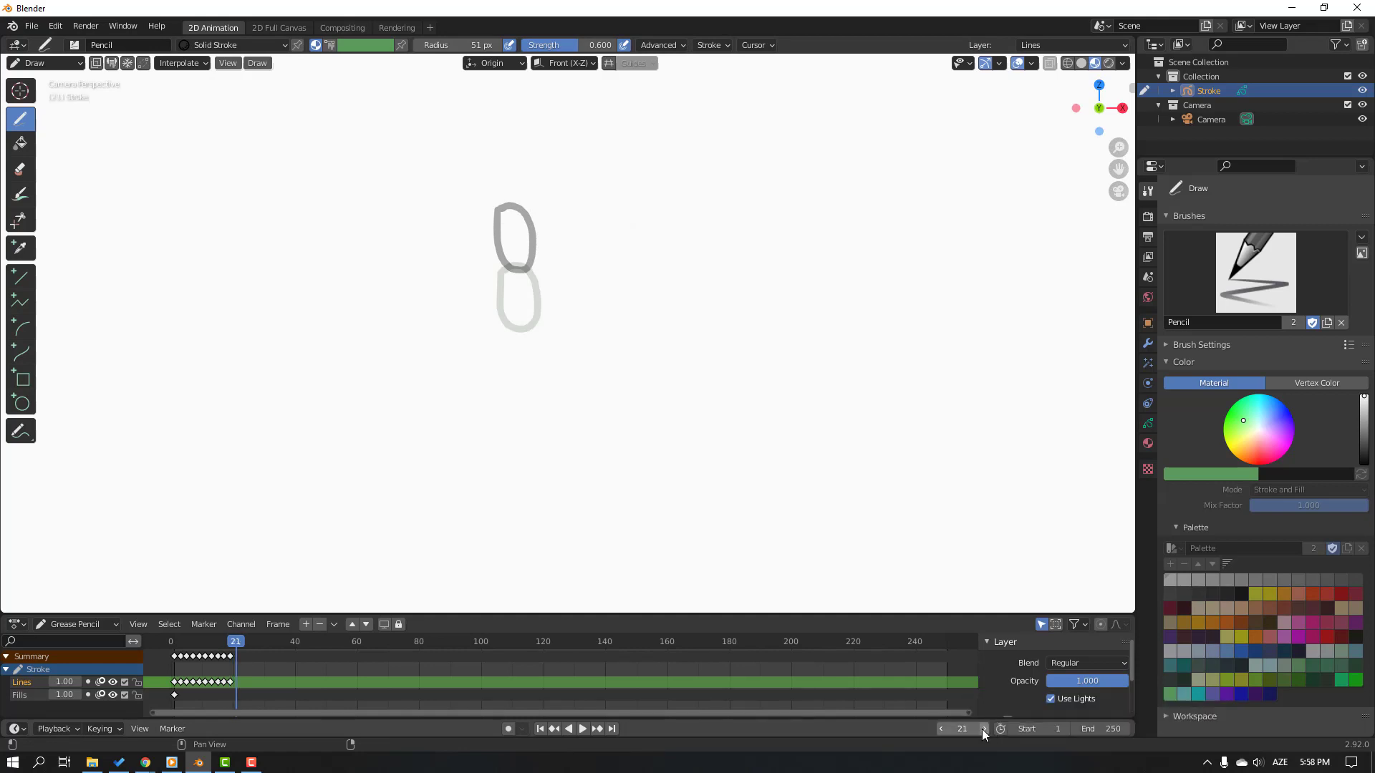
drag(491, 145, 494, 184)
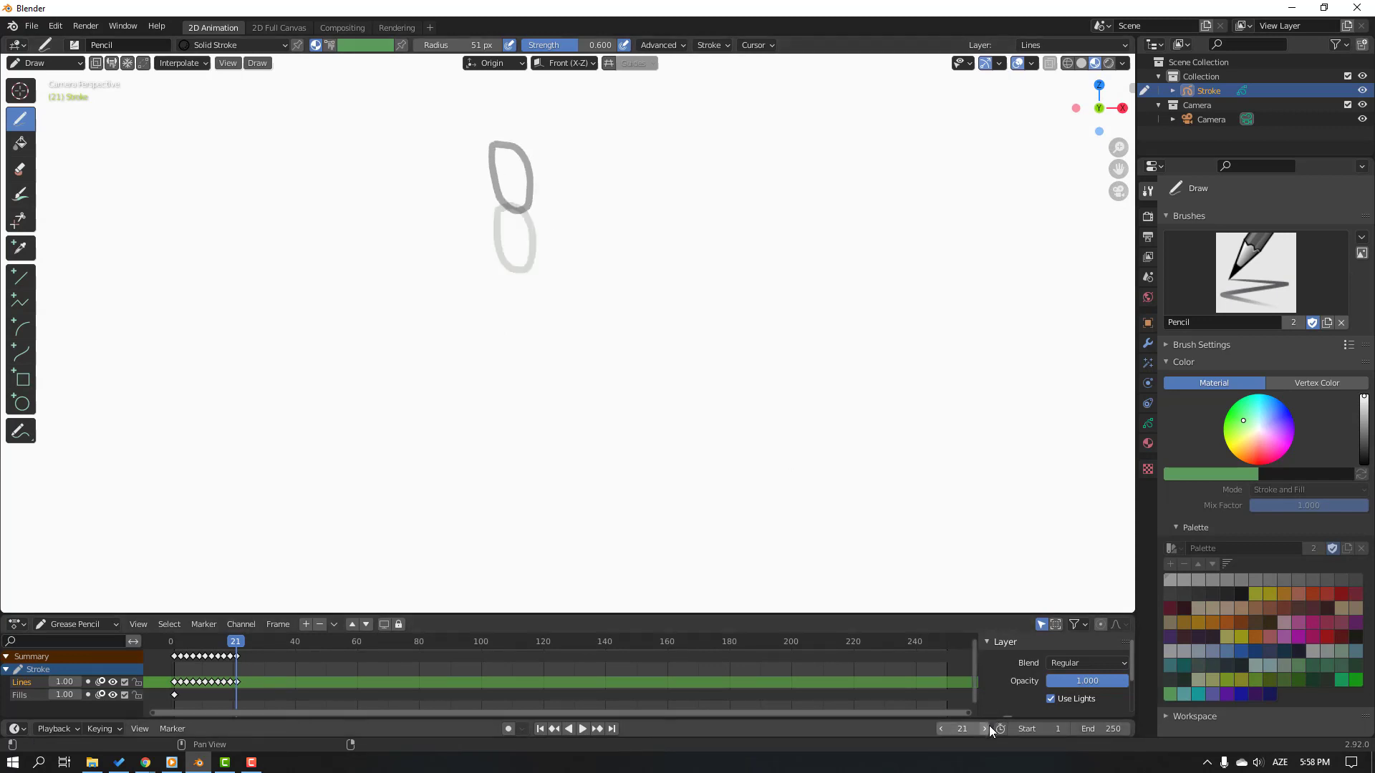
click(983, 729)
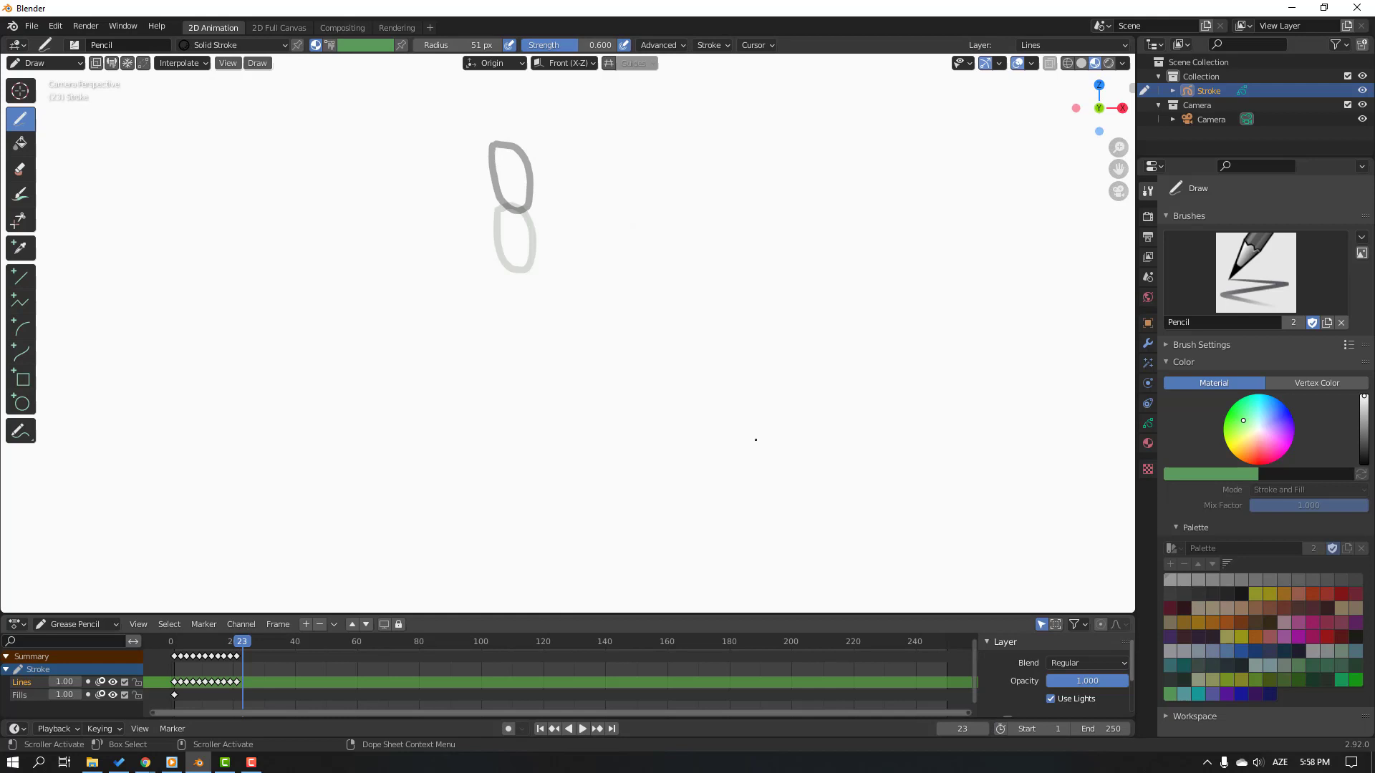
drag(474, 108, 498, 88)
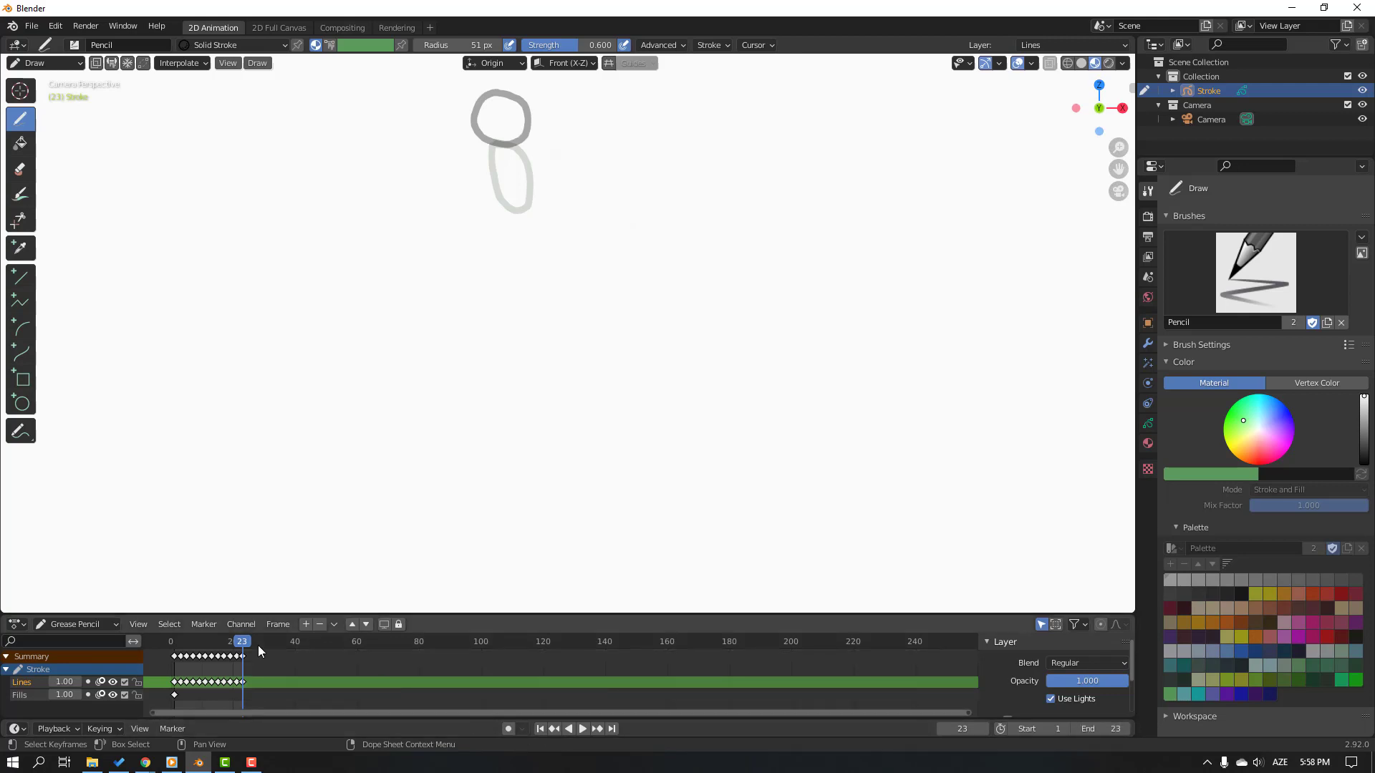
Rewind to frame 1, play the bounce, and toggle from camera to perspective view.
click(582, 729)
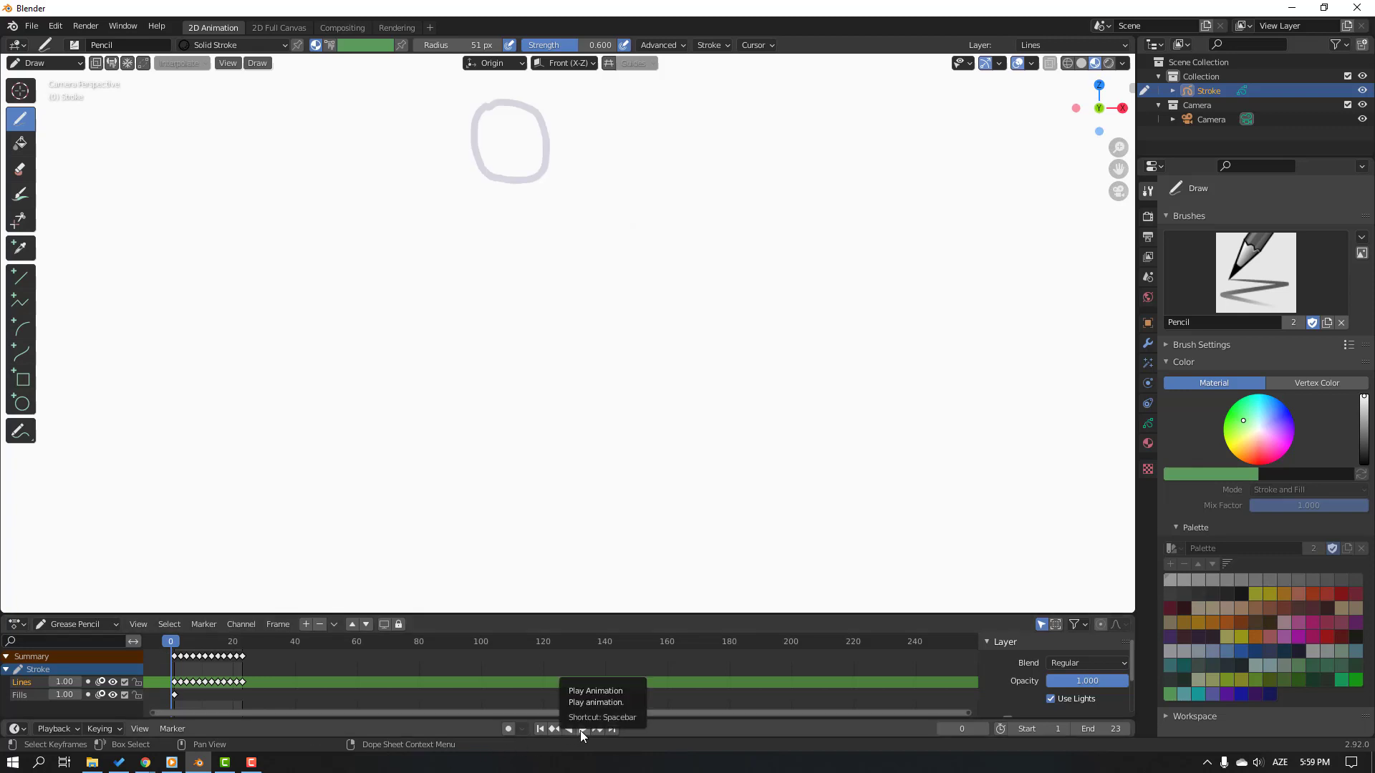
click(581, 729)
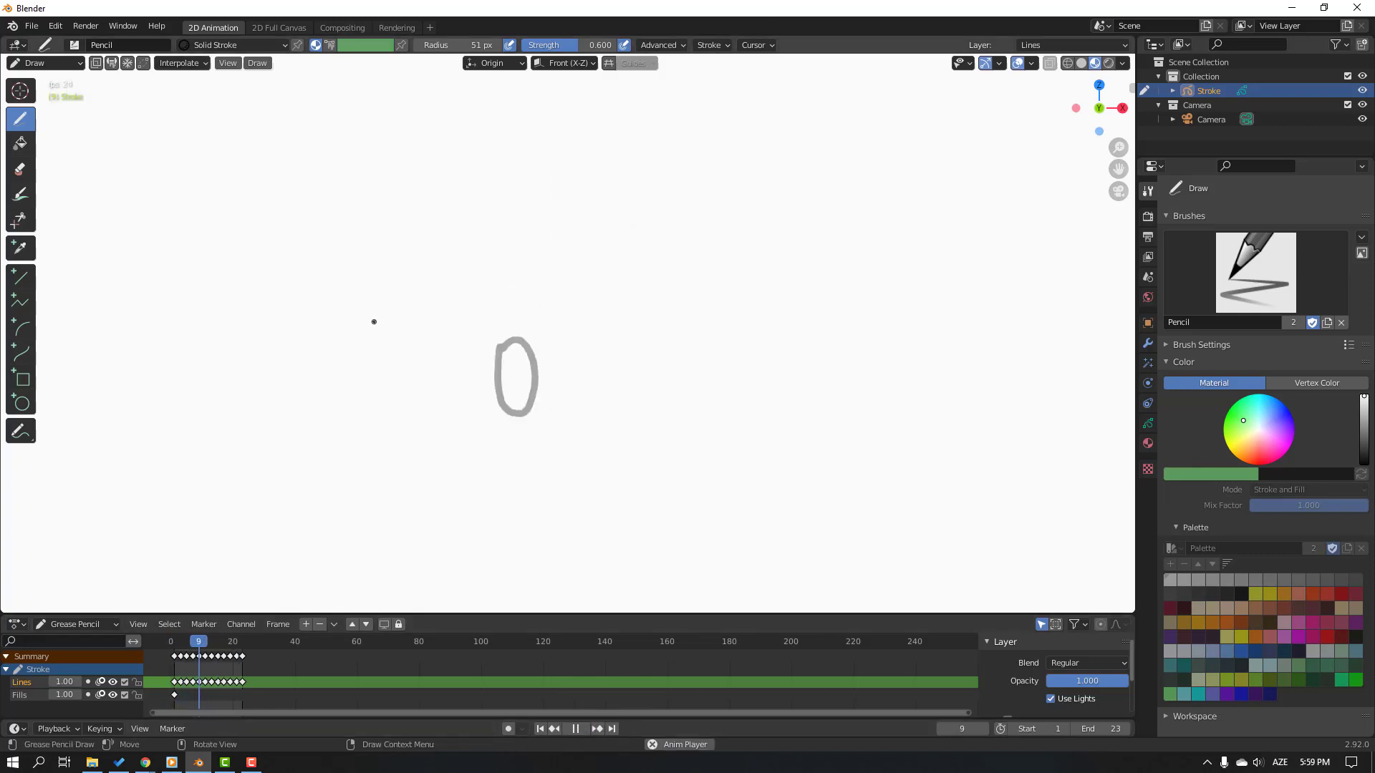
click(575, 729)
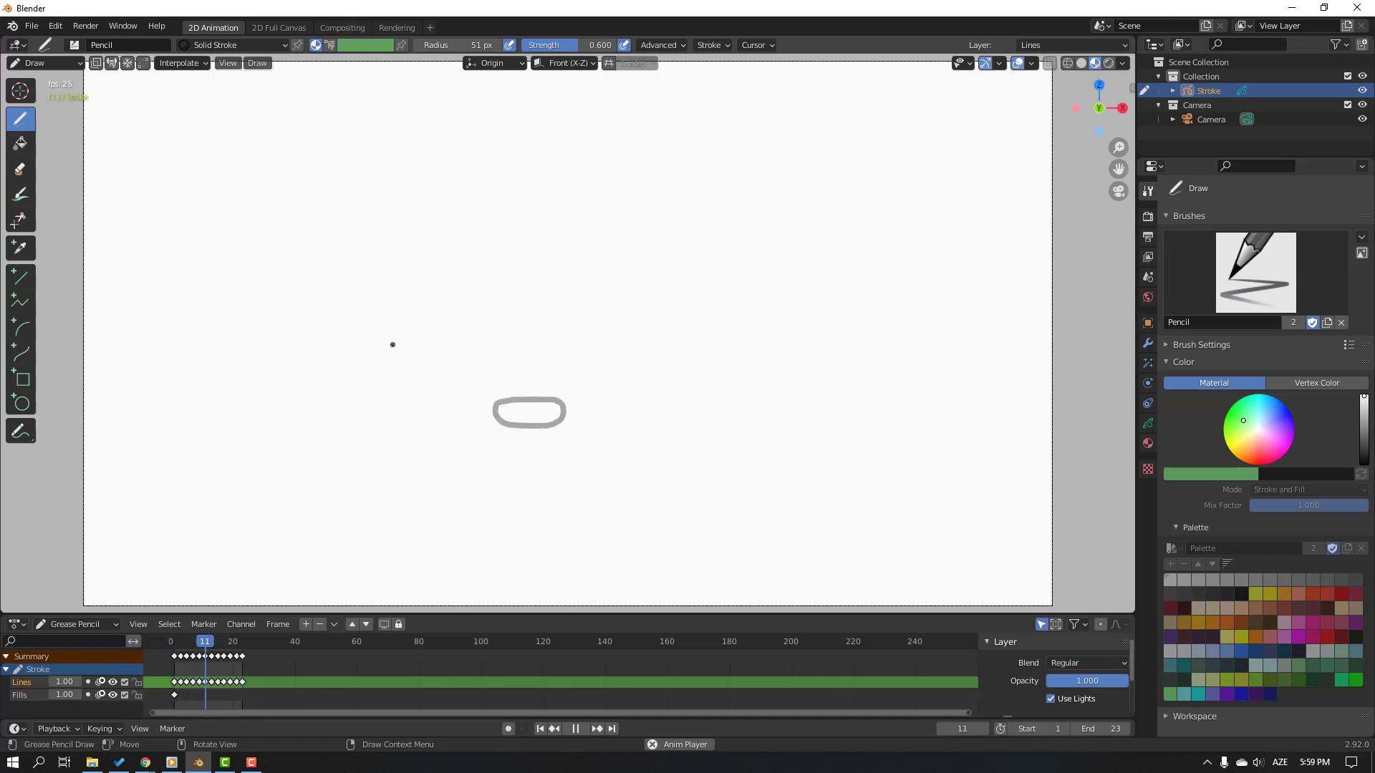
click(574, 729)
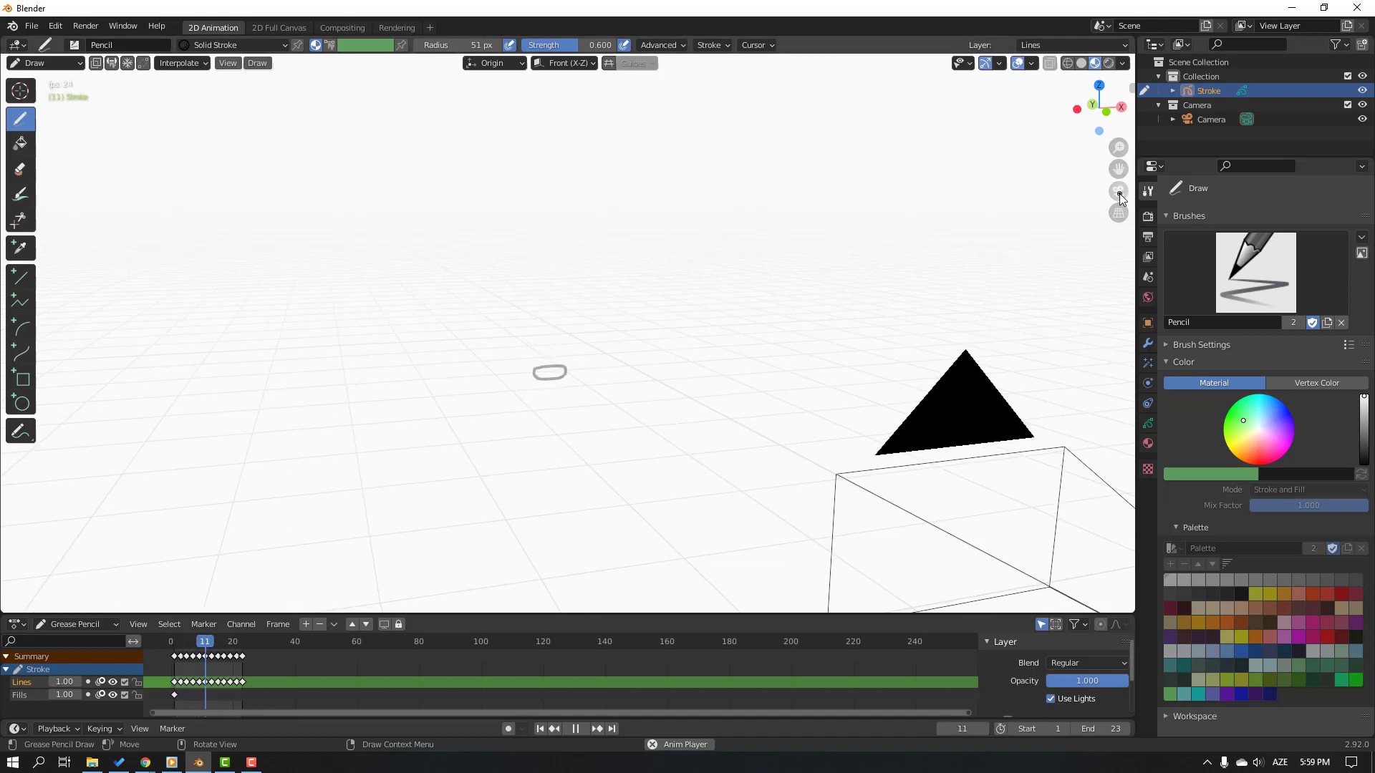
Switch back to camera view and stop playback on the squashed-ball frame 11.
click(575, 729)
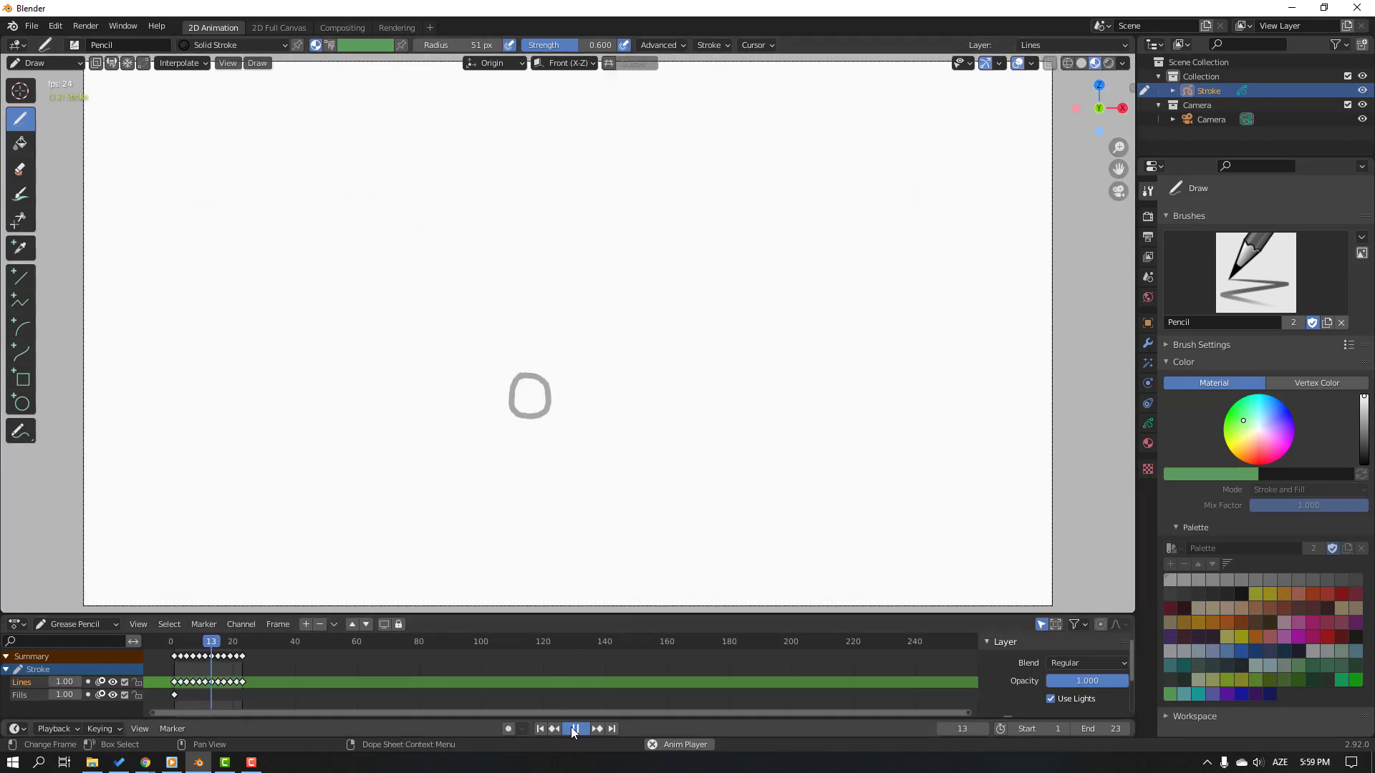
click(540, 729)
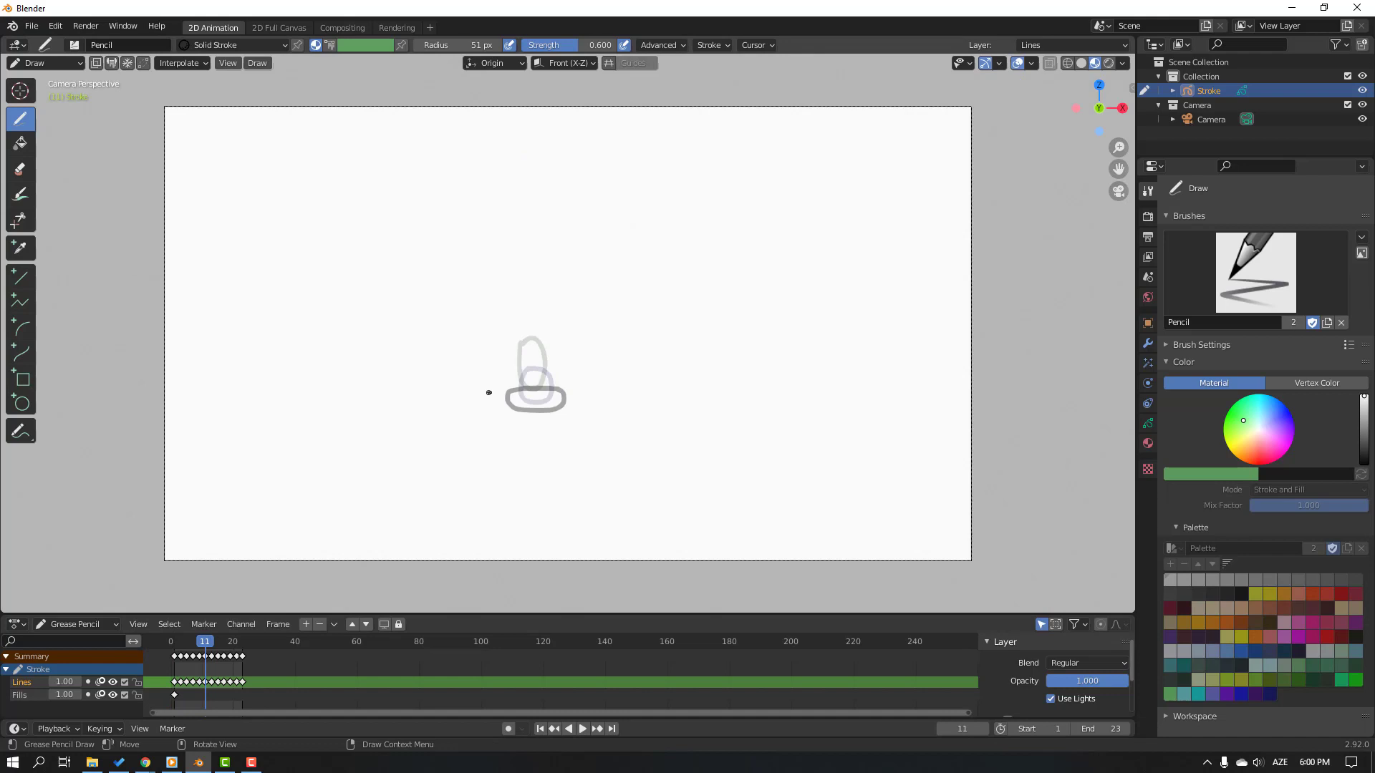
mouse_move(504, 413)
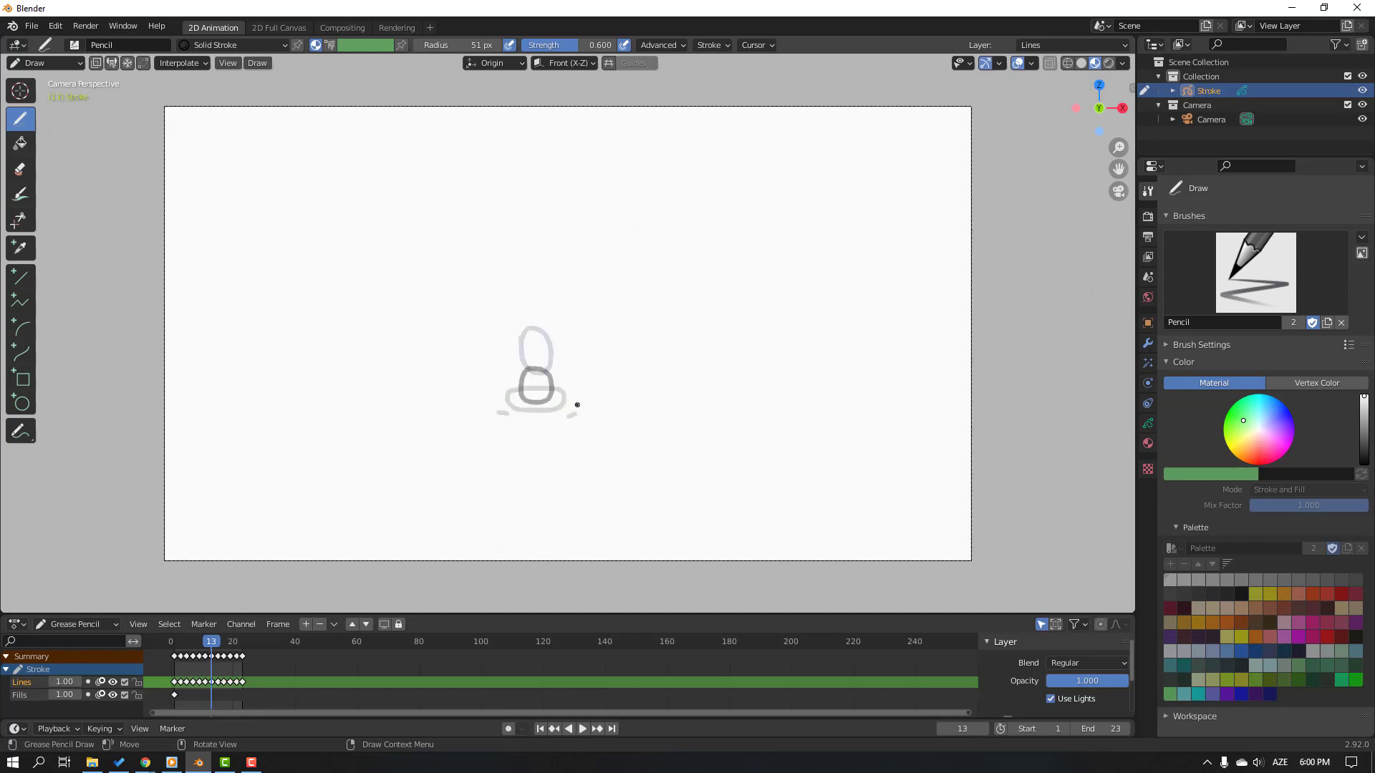
mouse_move(483, 397)
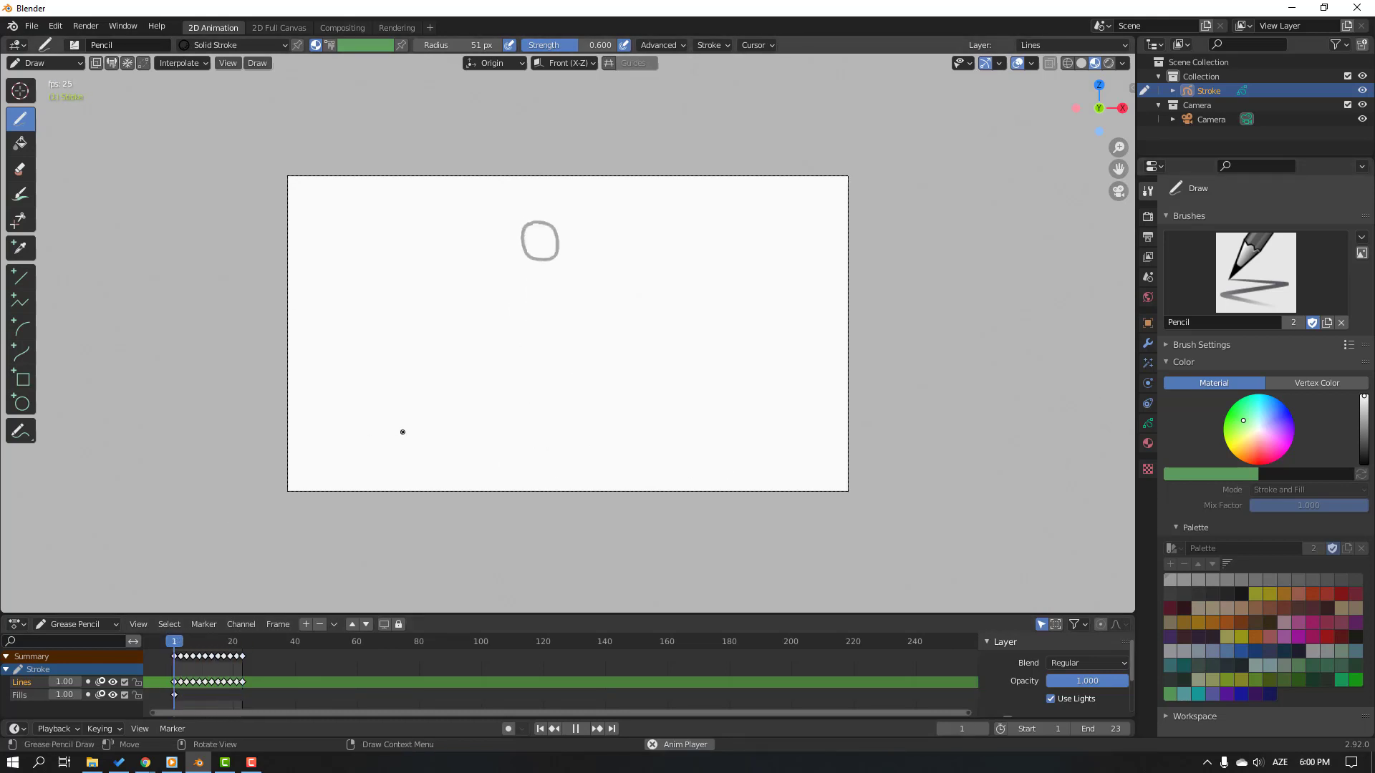
Stop playback and step to frame 11 to add curved impact lines beside the ball.
click(234, 641)
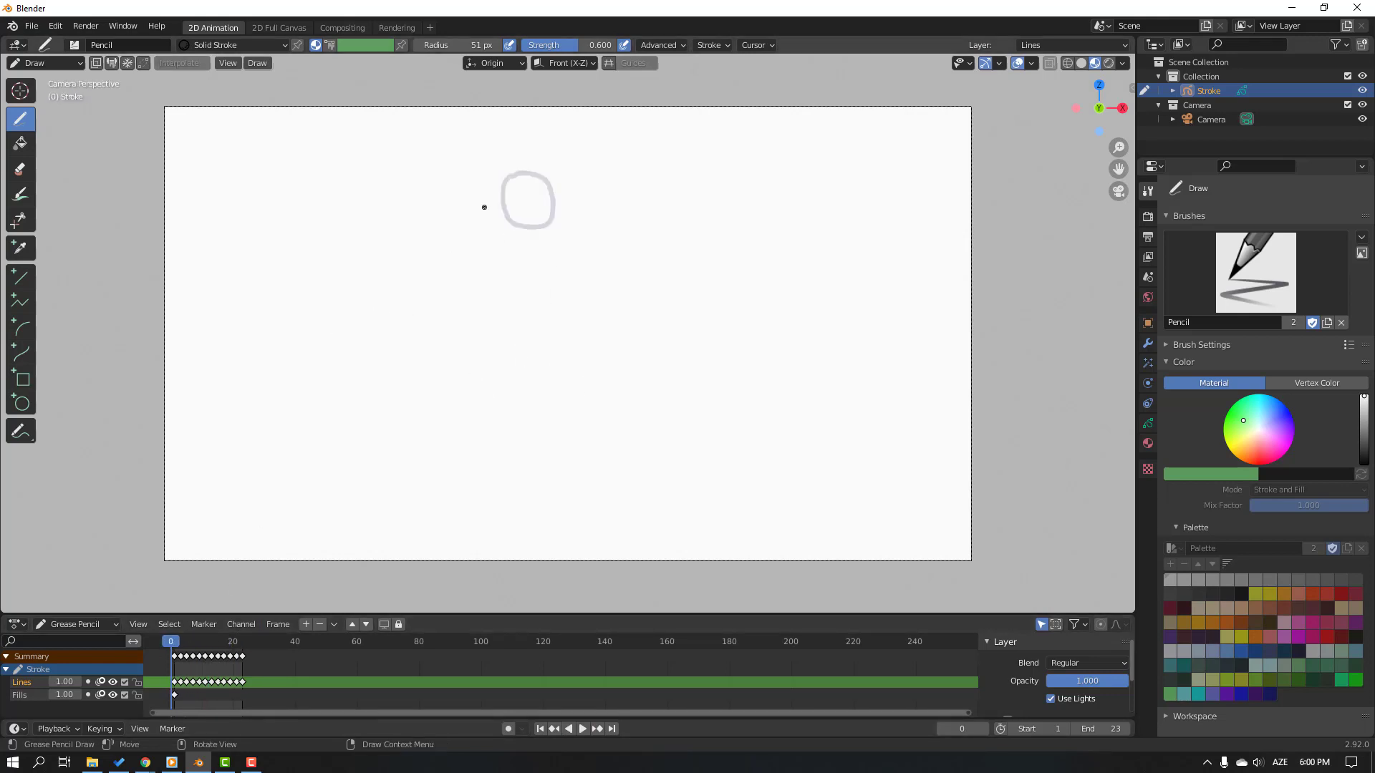
mouse_move(523, 186)
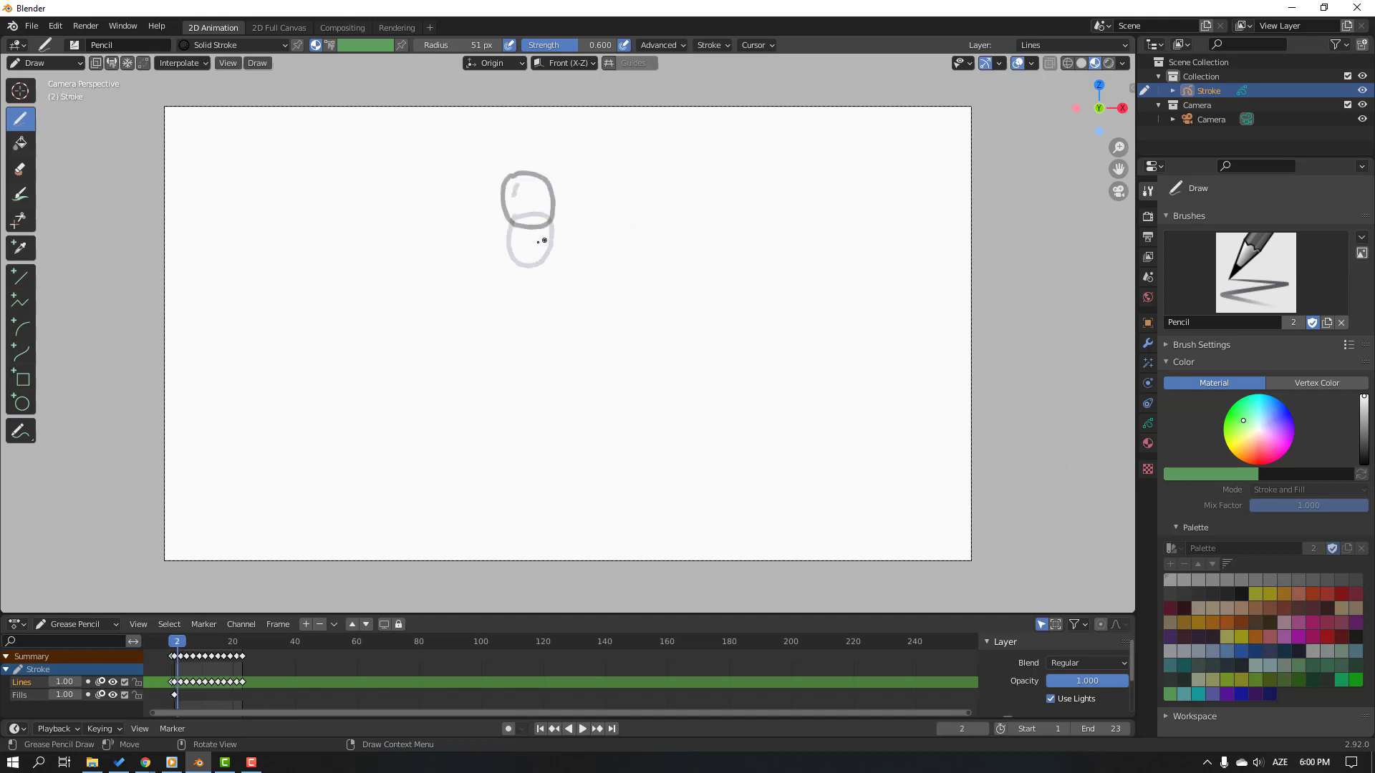
click(542, 729)
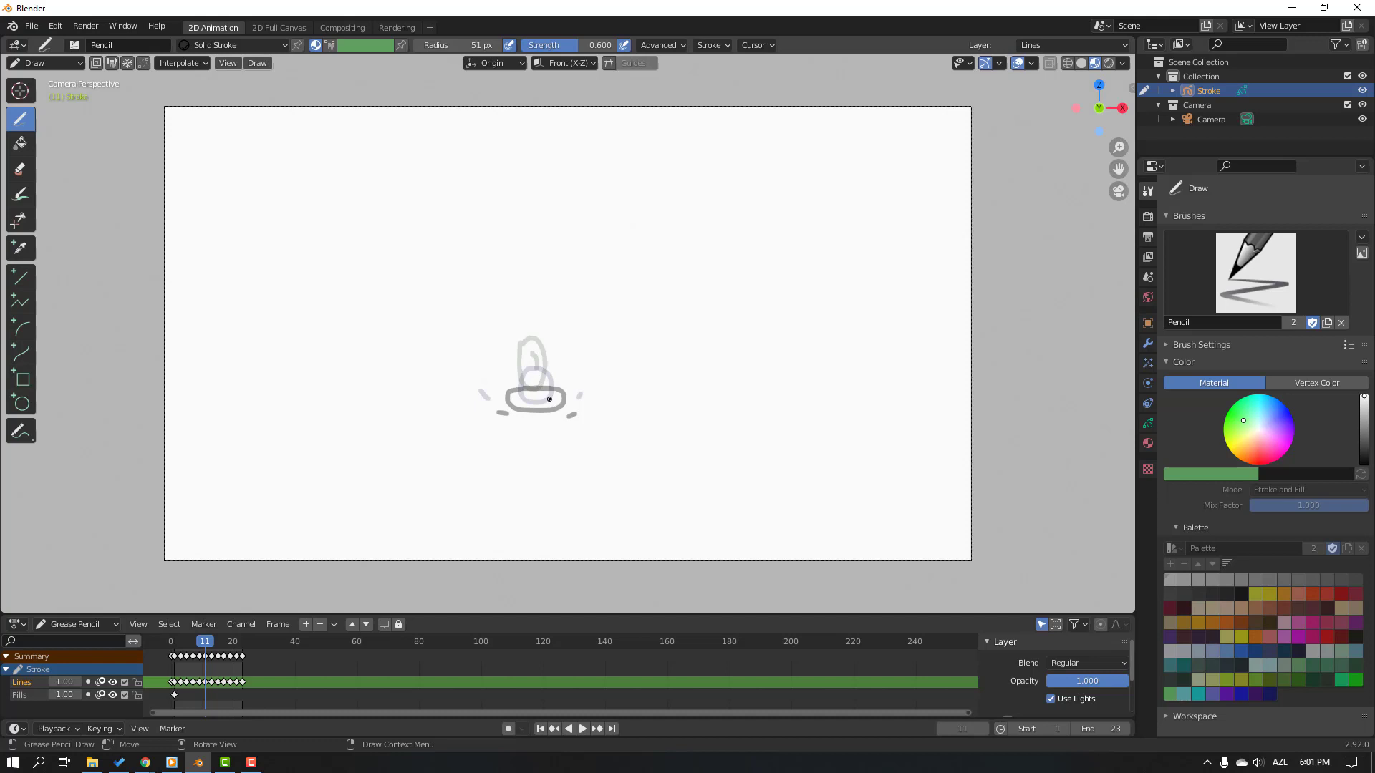
Add impact marks on frame 13 and replay the bounce in camera view.
click(582, 729)
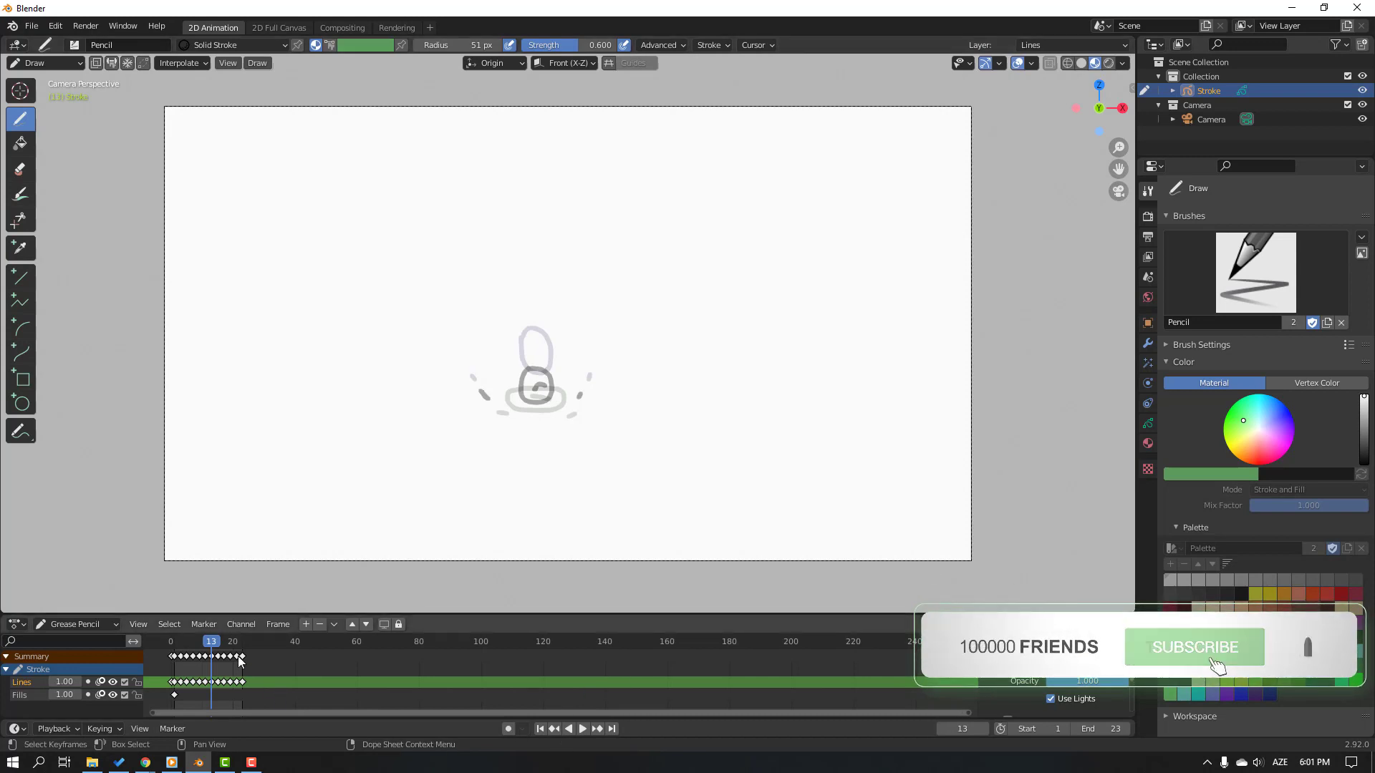
click(582, 729)
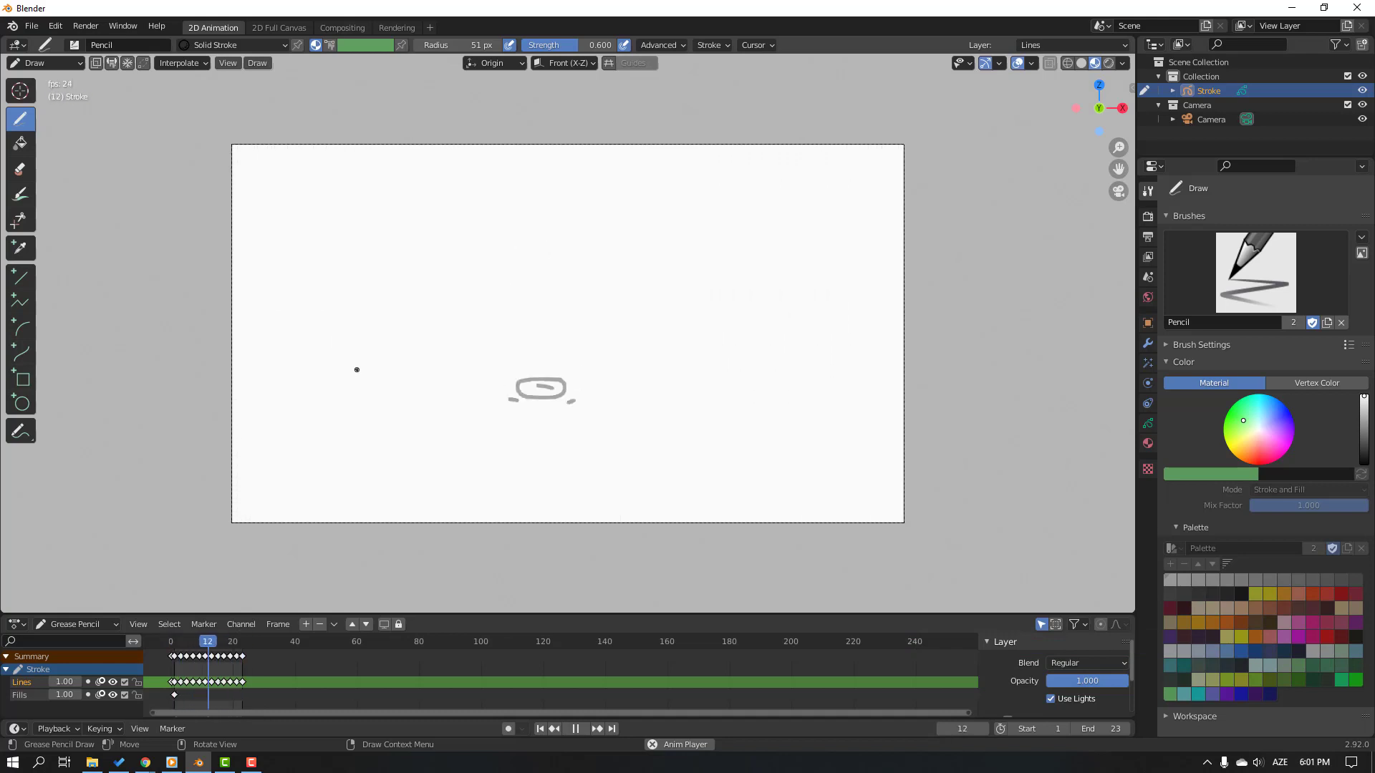
click(576, 729)
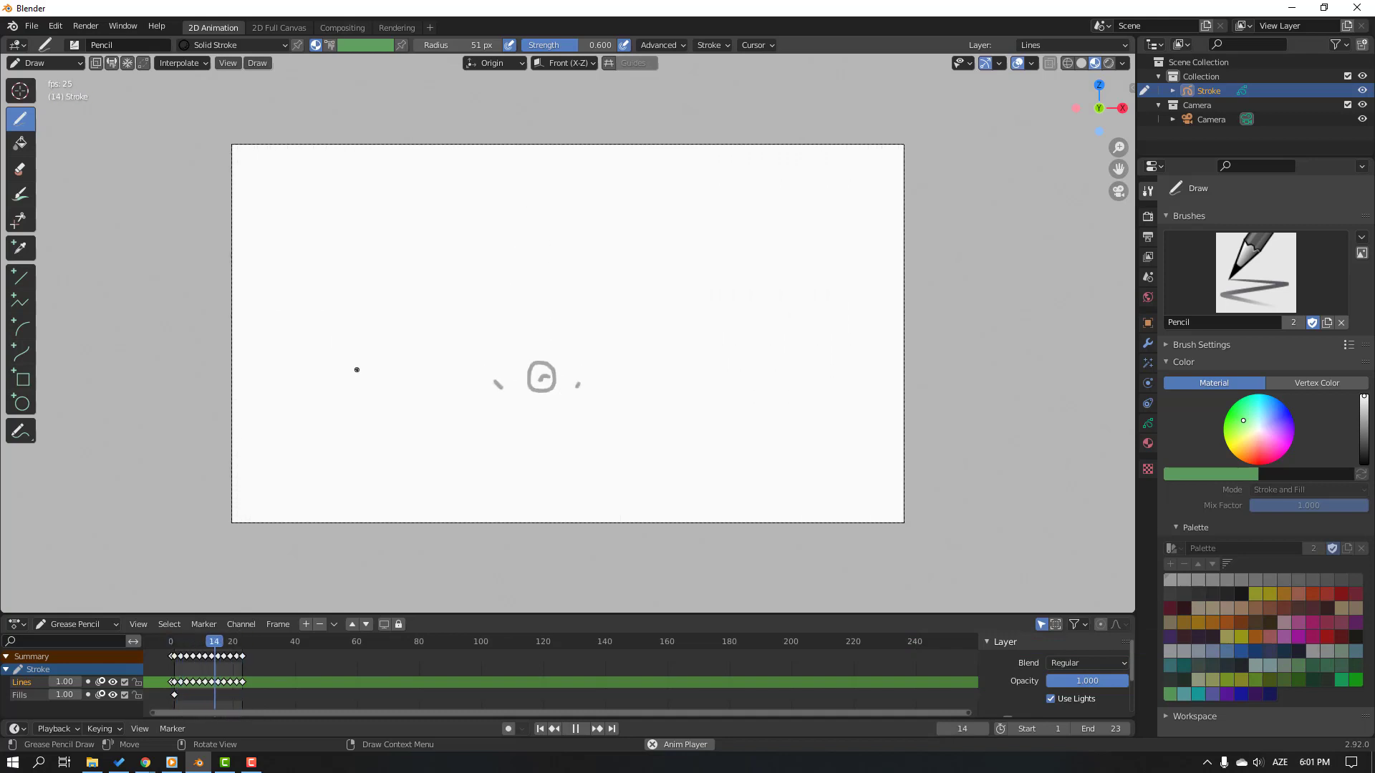